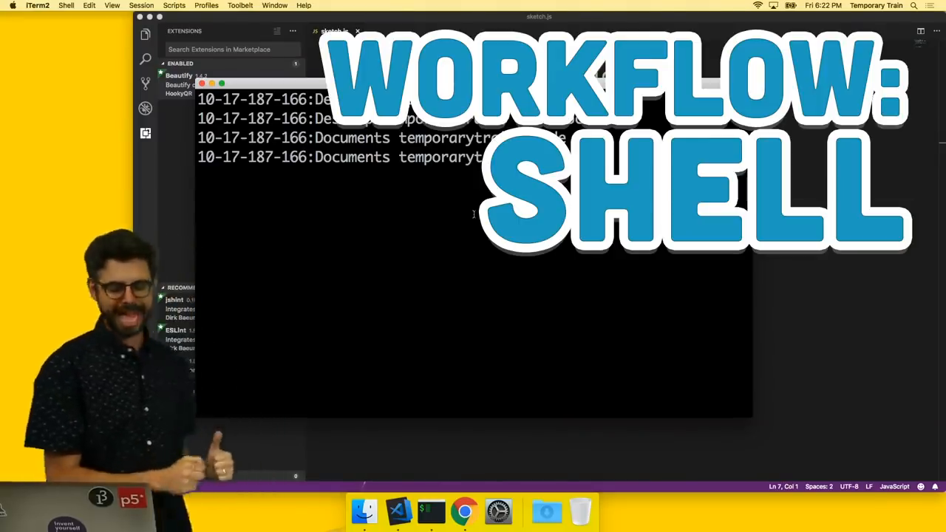
# Launch Terminal via Spotlight search 't' and resize its new window.
pyautogui.click(914, 6)
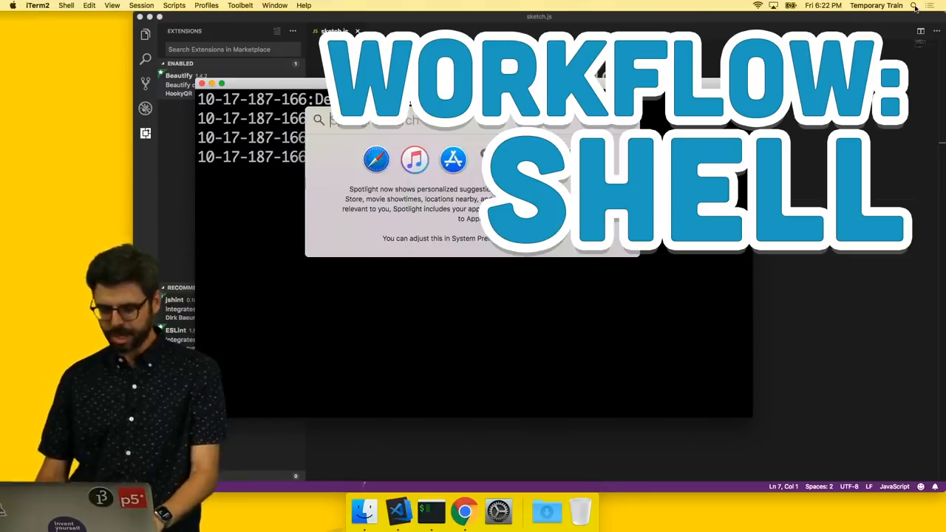
pyautogui.write('t')
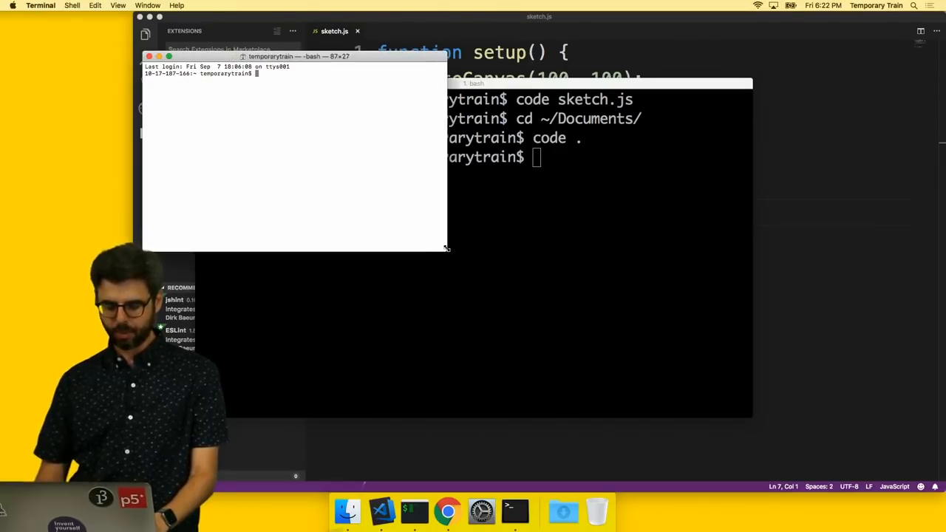
pyautogui.moveTo(446, 247); pyautogui.dragTo(653, 362)
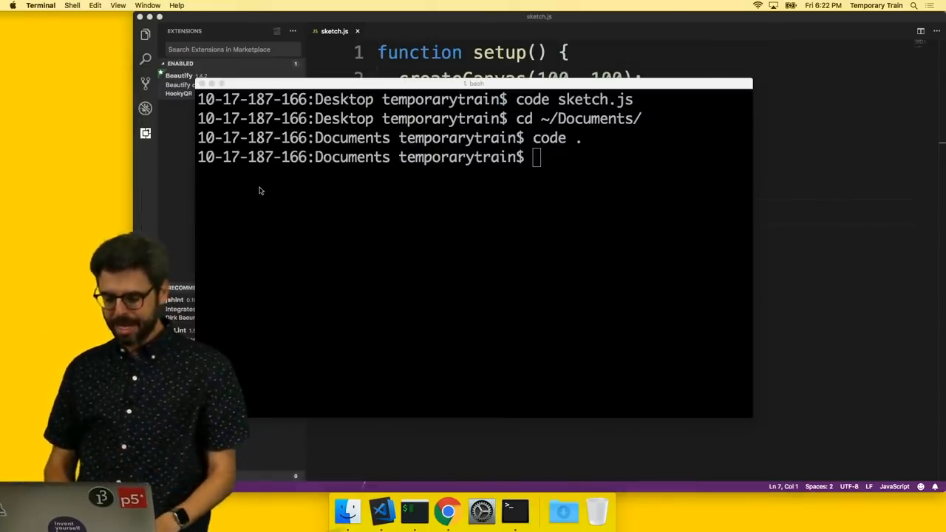
pyautogui.moveTo(409, 508)
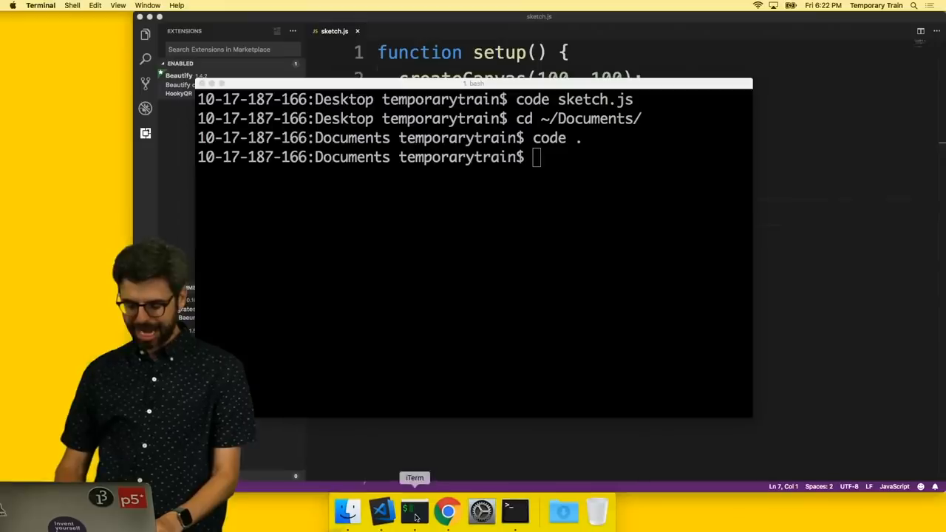
# Open a new Chrome window and navigate to the iTerm2 site by typing 'iterm'.
pyautogui.click(440, 508)
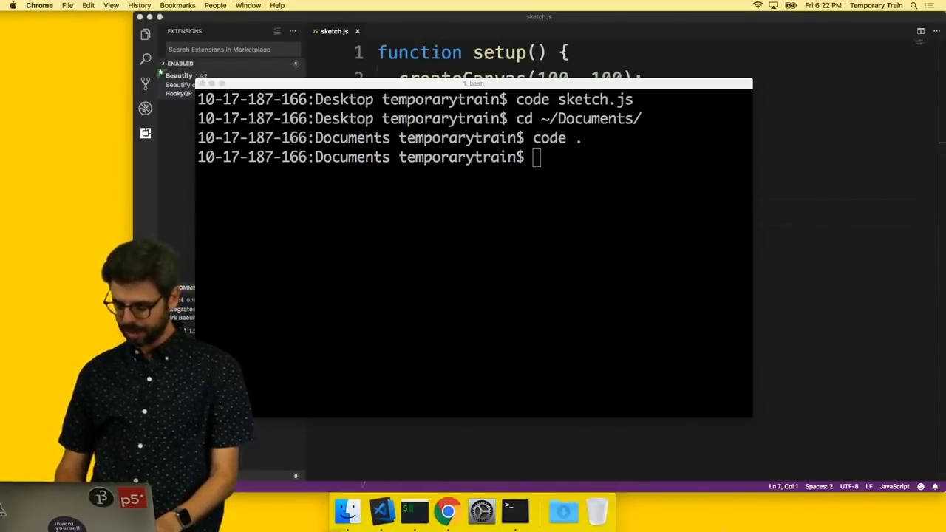
pyautogui.click(445, 509)
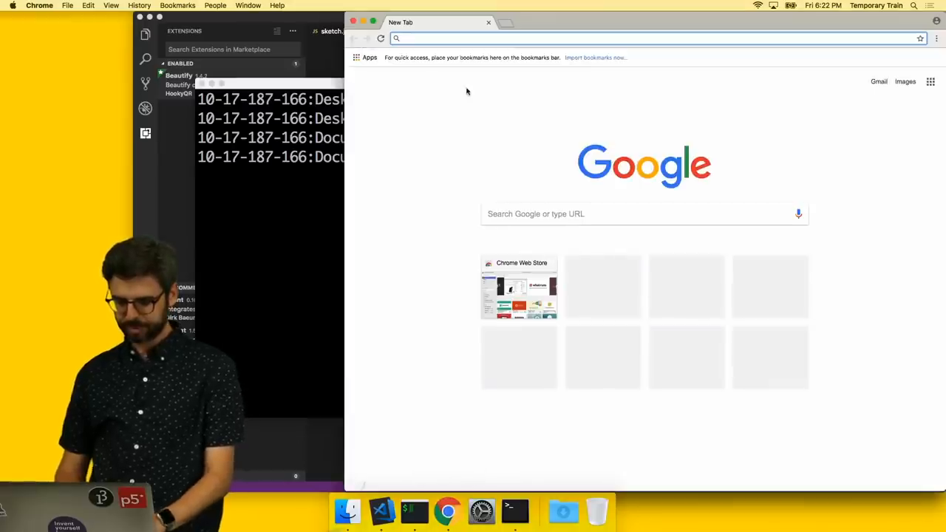
pyautogui.write('iterm')
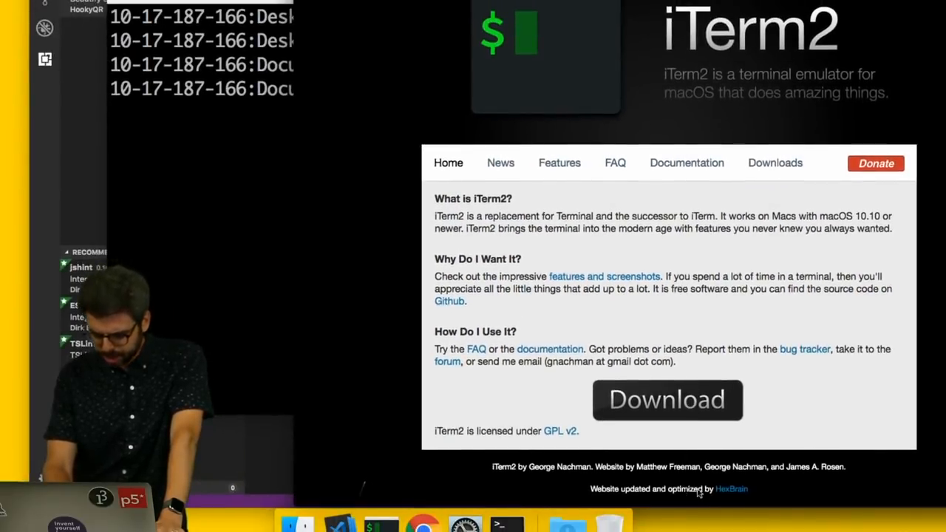
pyautogui.moveTo(573, 358)
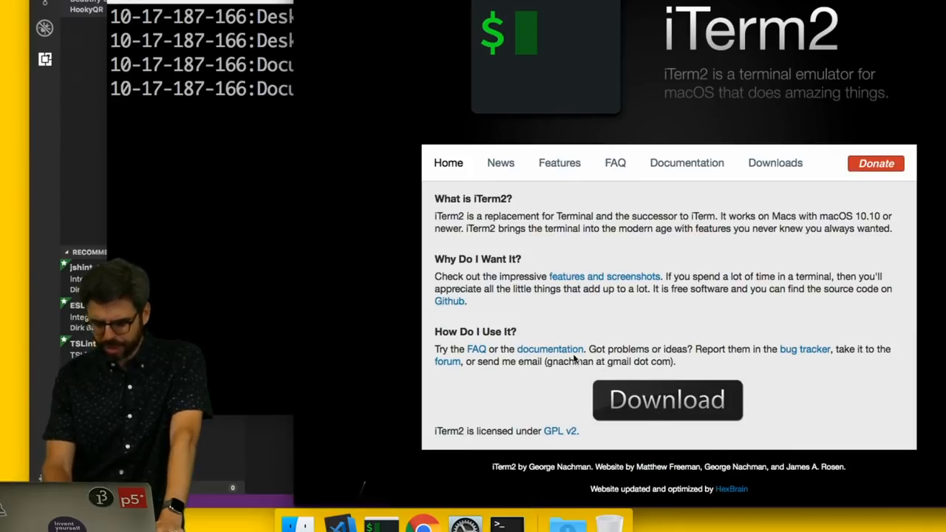
pyautogui.moveTo(597, 349)
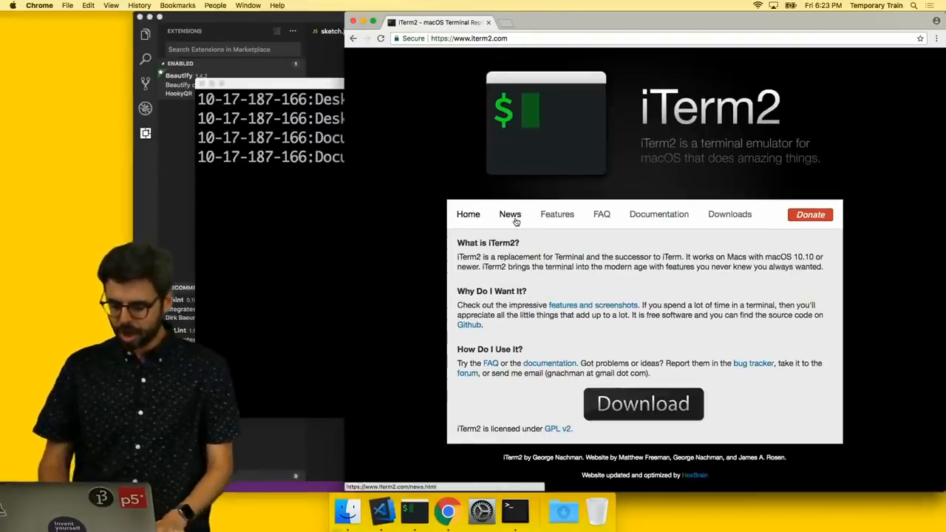
# Browse the iTerm2 Features page and scroll through its feature list.
pyautogui.click(557, 214)
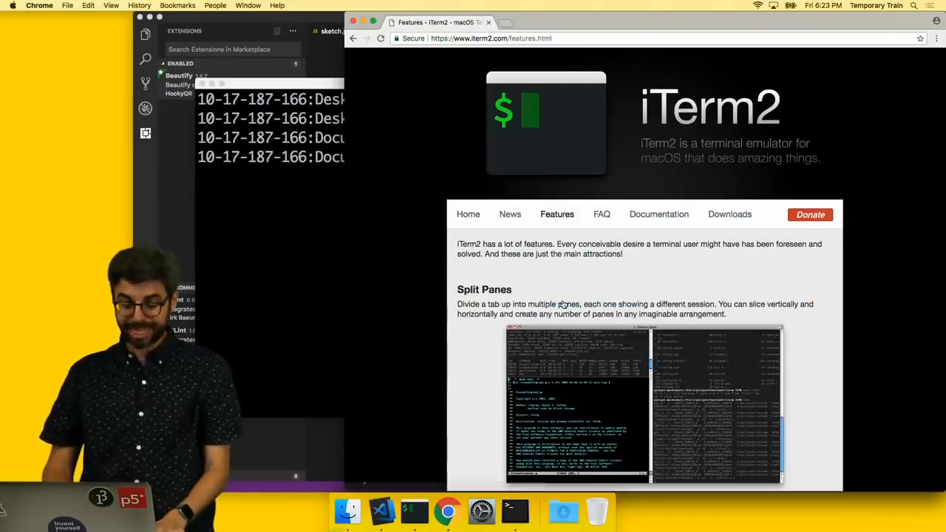
pyautogui.scroll(-3)
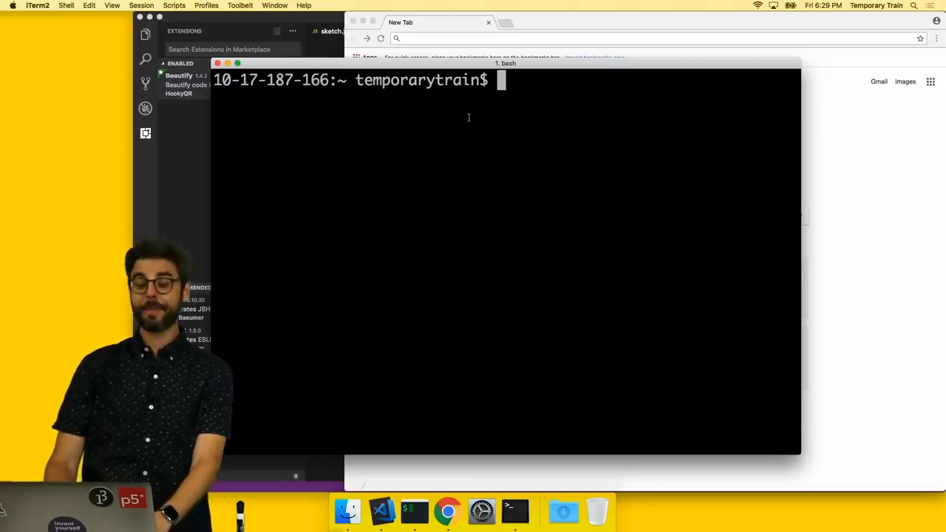
# Run 'pwd' to show /Users/temporarytrain, then 'open .' to reveal it in Finder.
pyautogui.write('pwd')
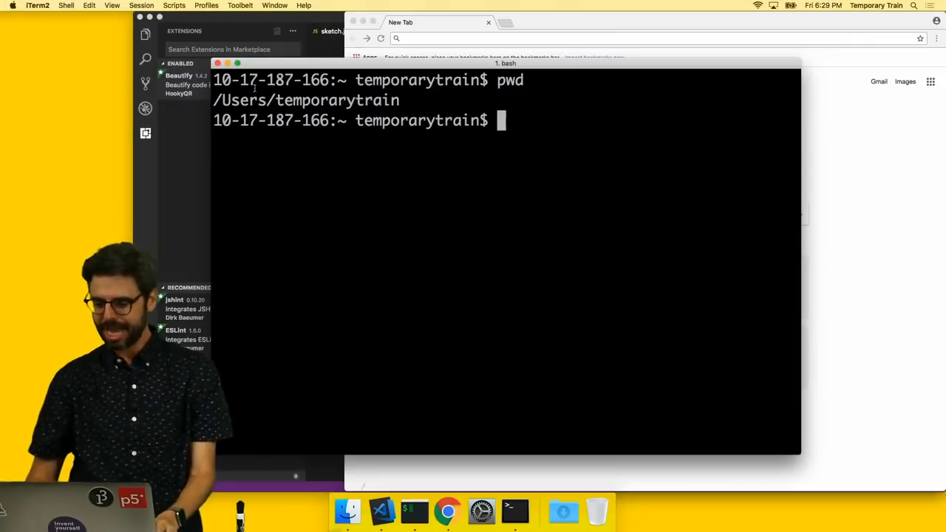
pyautogui.write('open .')
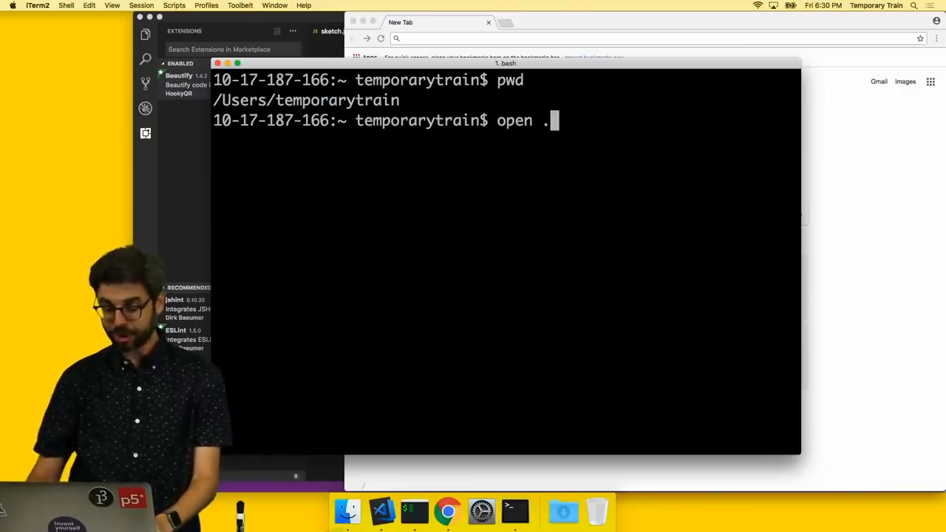
pyautogui.press('Return')
pyautogui.write('show hid')
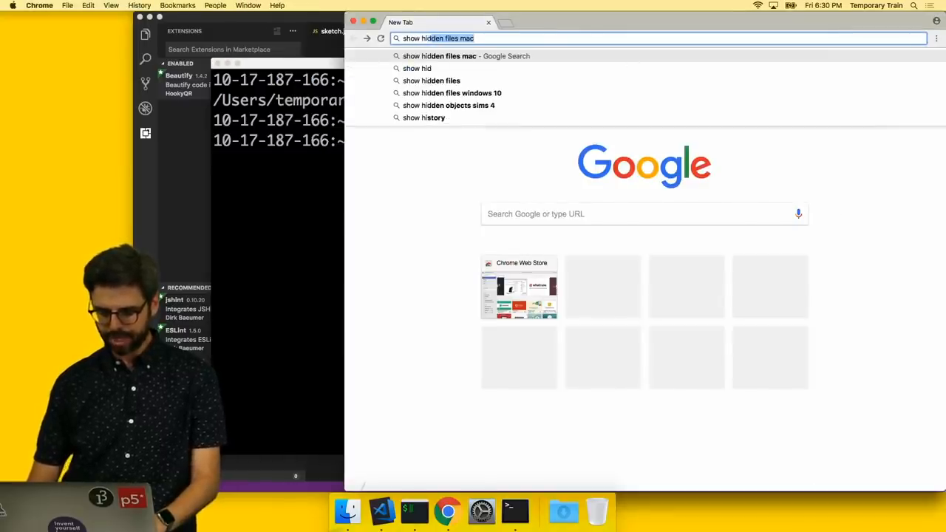
# Search 'show hidden files mac', copy the defaults write command and run it in iTerm2.
pyautogui.press('Return')
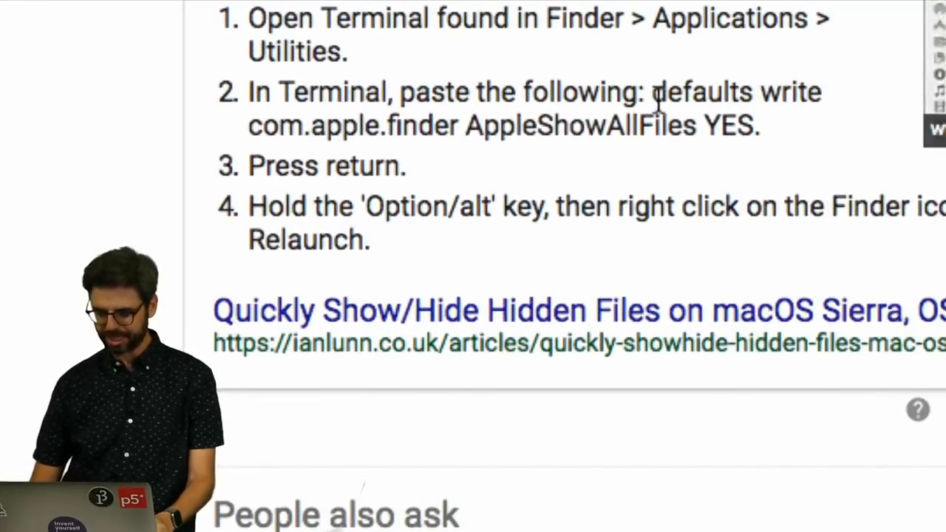
pyautogui.moveTo(652, 92); pyautogui.dragTo(746, 125)
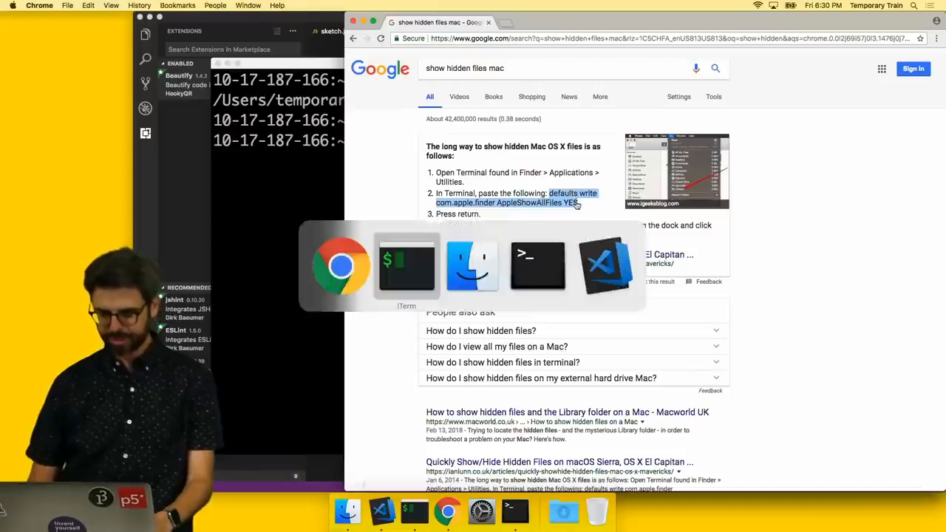
pyautogui.click(405, 264)
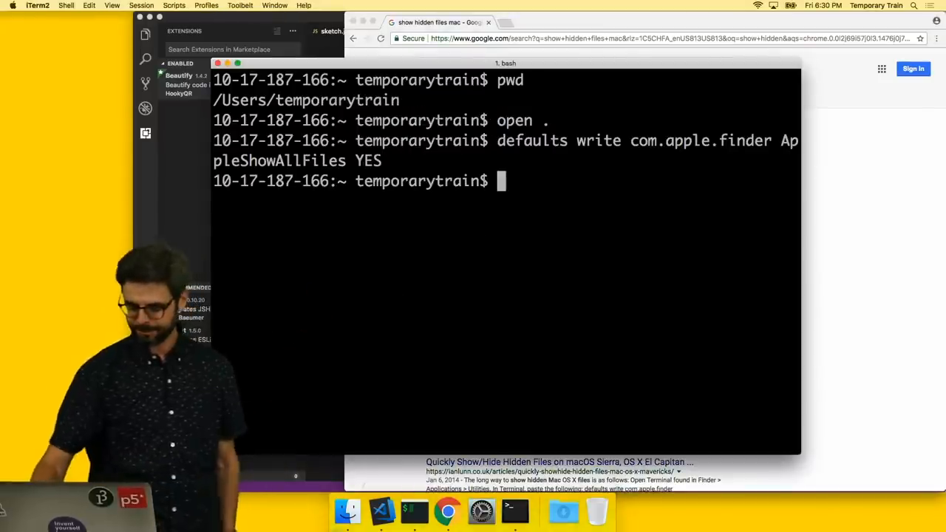
# Switch to Finder and relaunch it from Force Quit so hidden files appear.
pyautogui.press('Cmd+Tab')
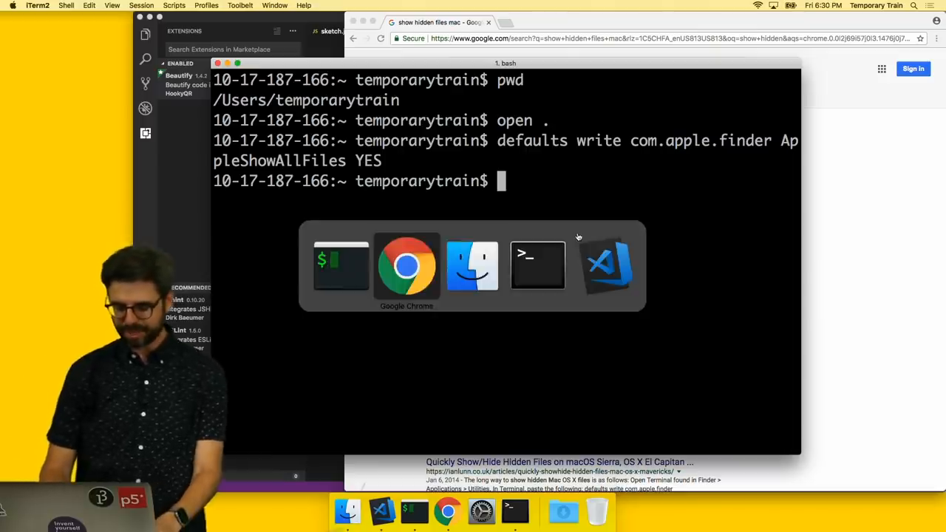
pyautogui.click(472, 264)
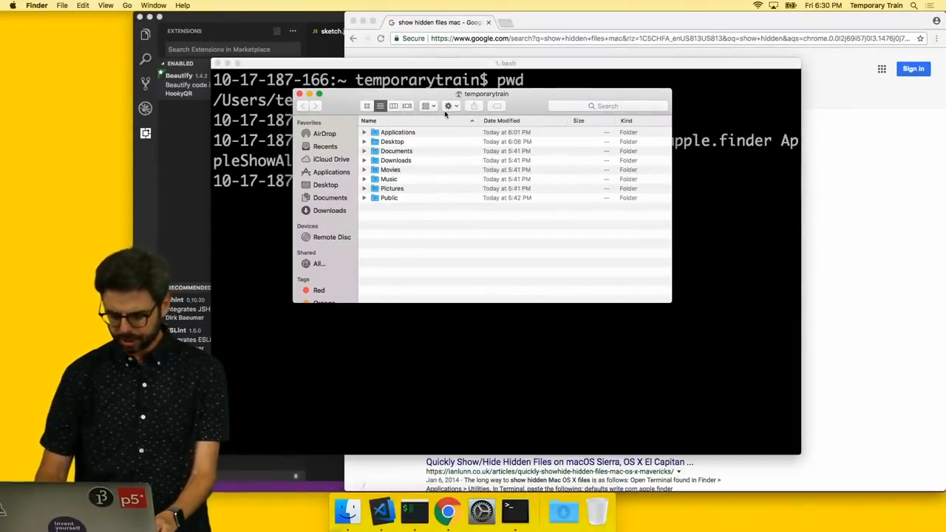
pyautogui.click(452, 106)
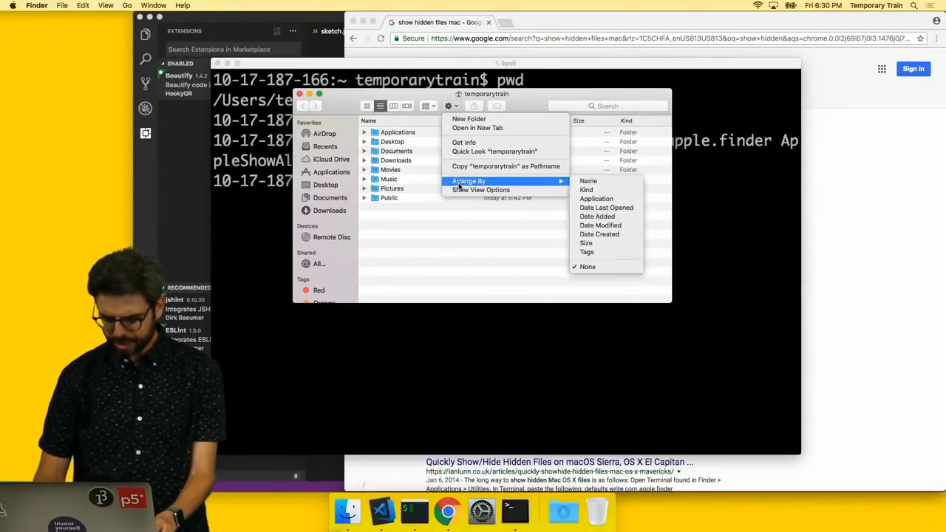
pyautogui.click(481, 189)
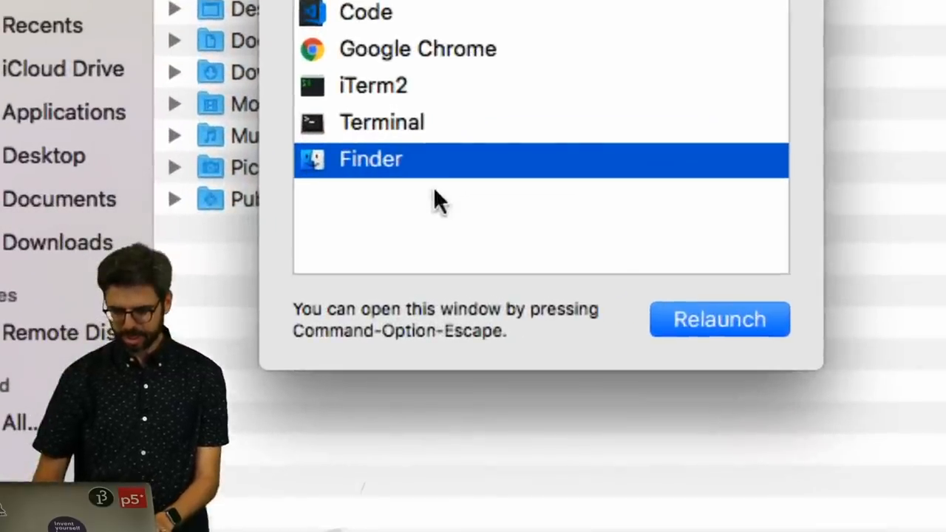
pyautogui.click(720, 318)
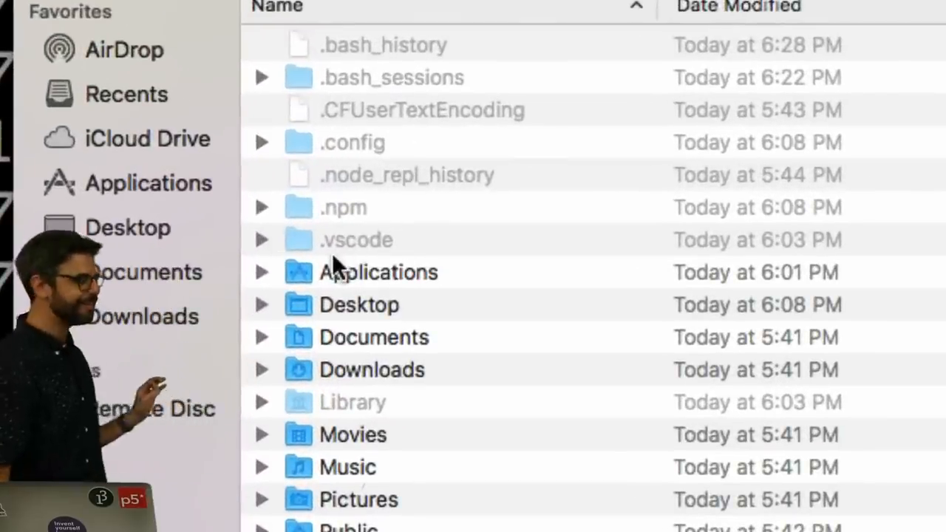
# Expand the hidden .vscode, .npm and .config folders and select .bash_history.
pyautogui.click(262, 239)
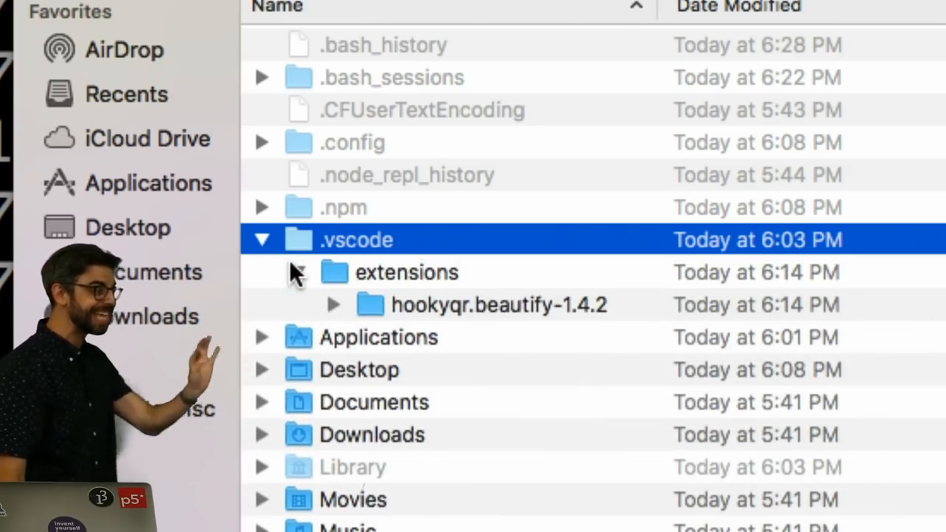
pyautogui.click(262, 208)
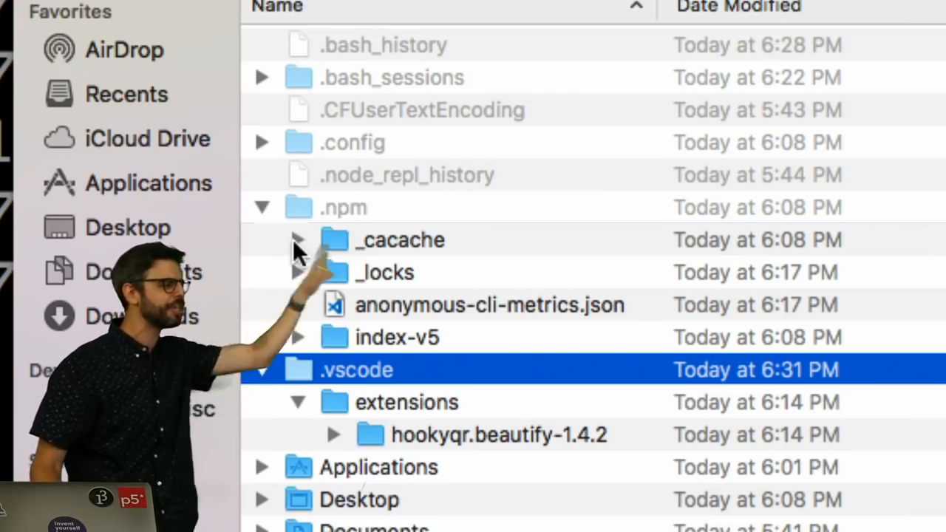
pyautogui.click(262, 142)
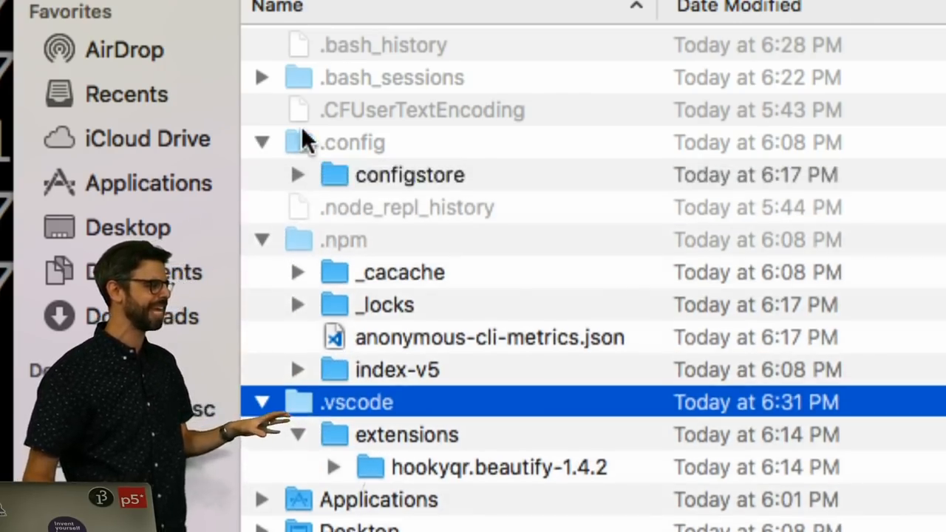
pyautogui.click(380, 44)
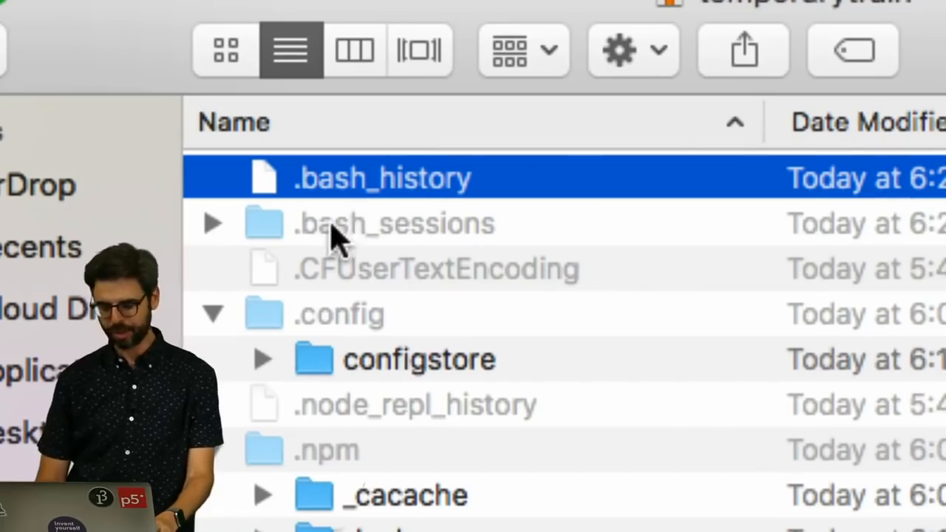
pyautogui.scroll(-3)
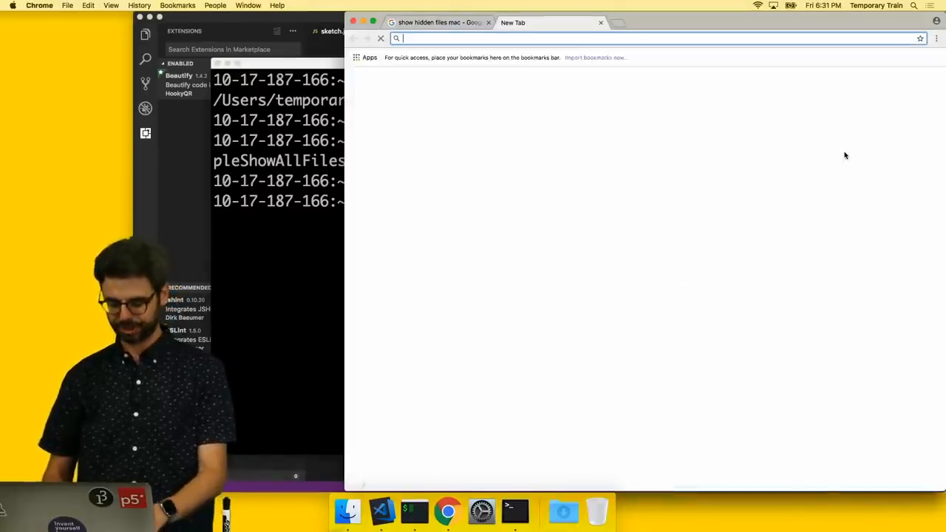
# Search the web for 'zsh' in the new Chrome tab.
pyautogui.write('zsh')
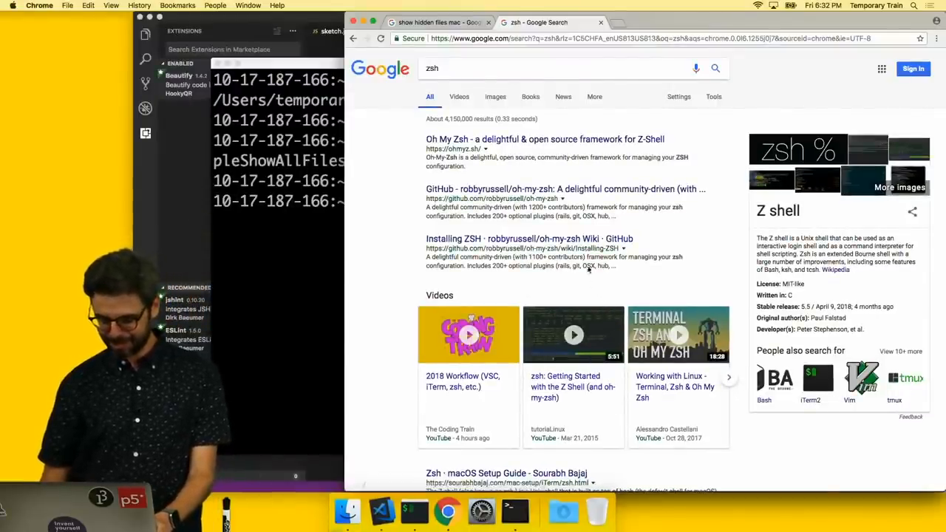
# Scroll the Oh My Zsh page to its curl install command, then switch to iTerm2.
pyautogui.scroll(-3)
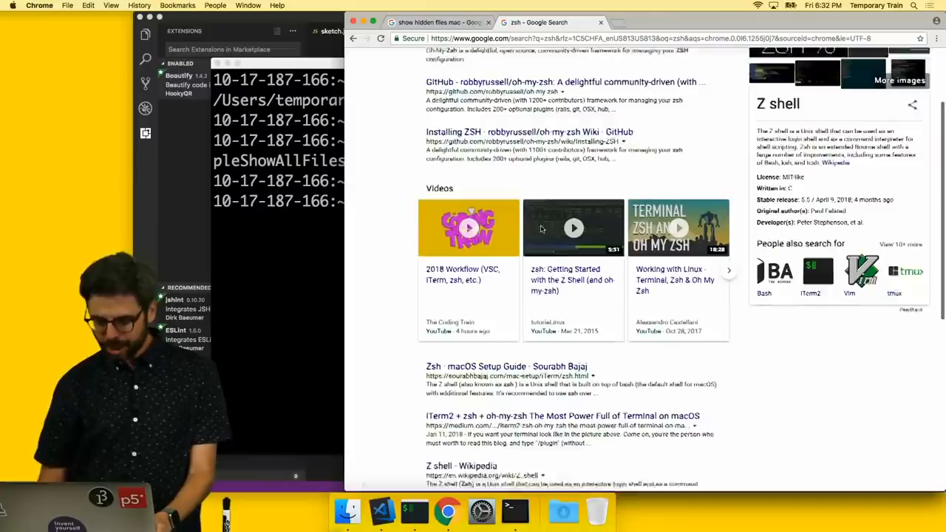
pyautogui.scroll(-3)
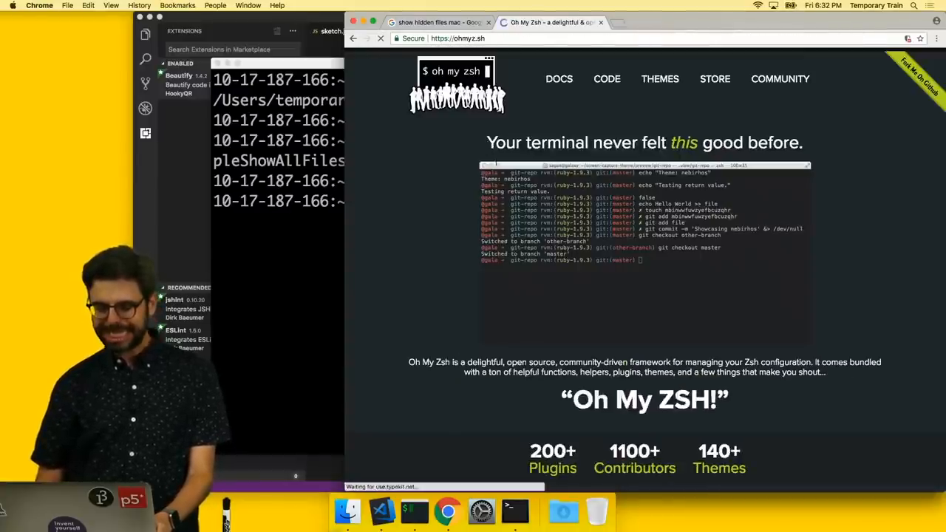
pyautogui.scroll(-3)
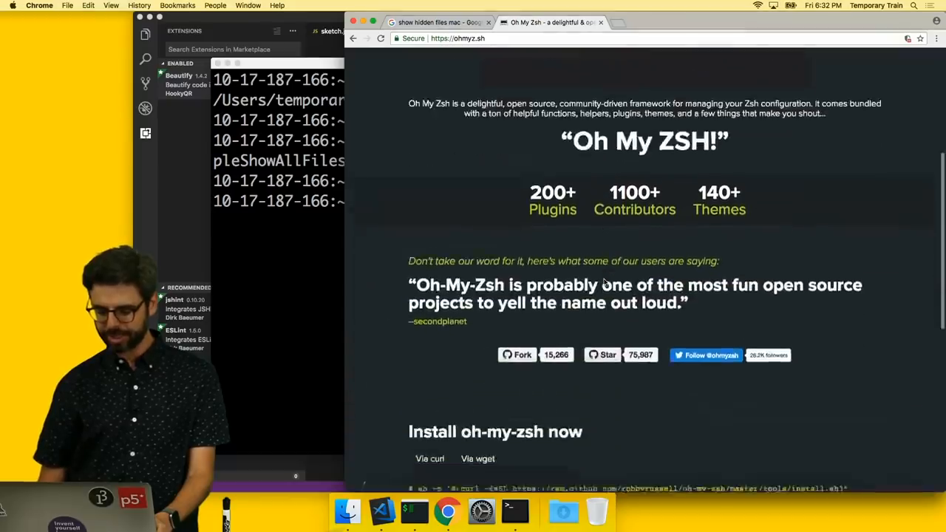
pyautogui.scroll(3)
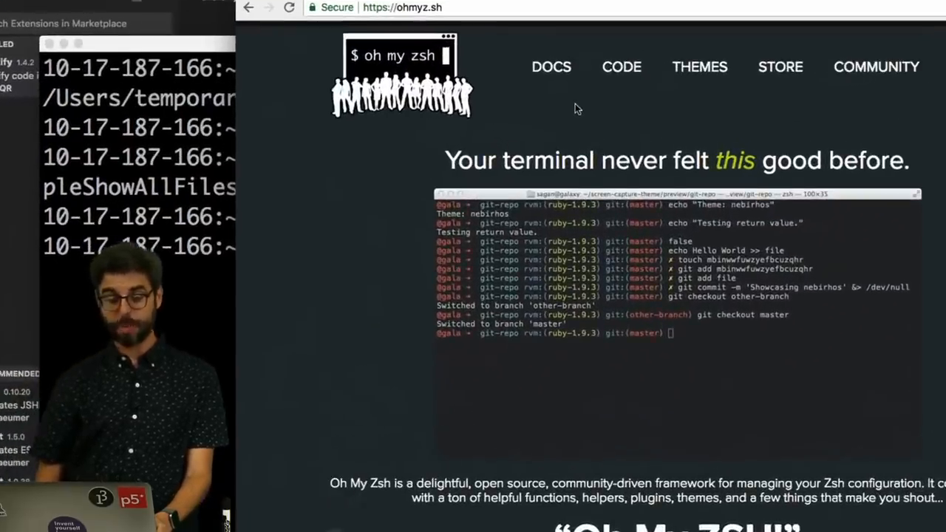
pyautogui.scroll(-3)
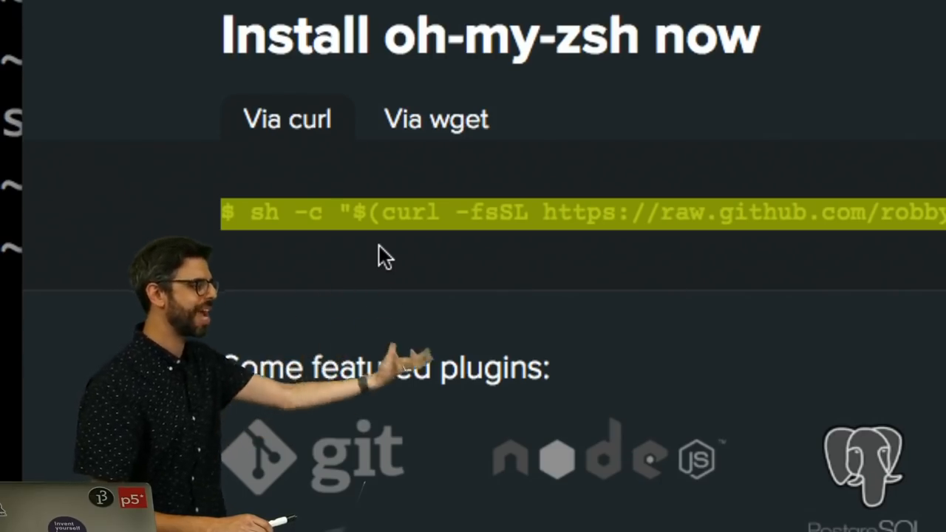
pyautogui.moveTo(442, 253)
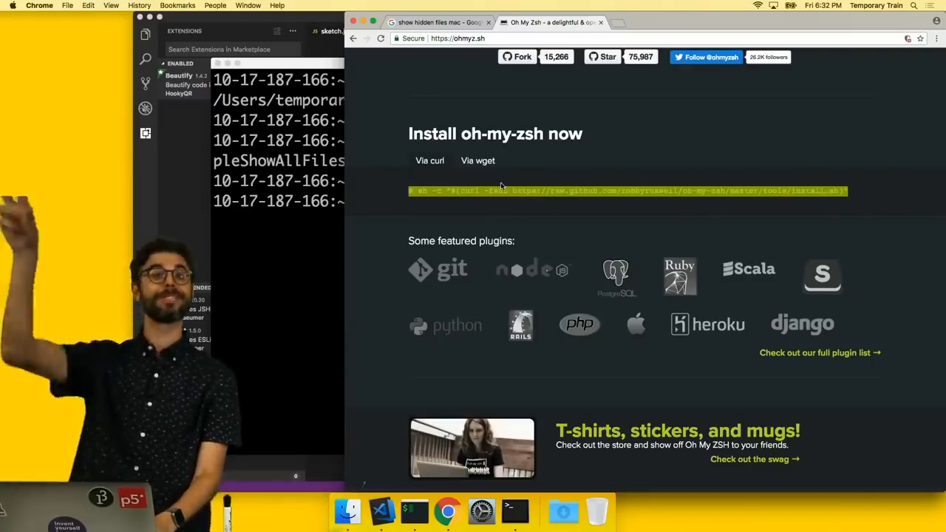
pyautogui.press('cmd+tab')
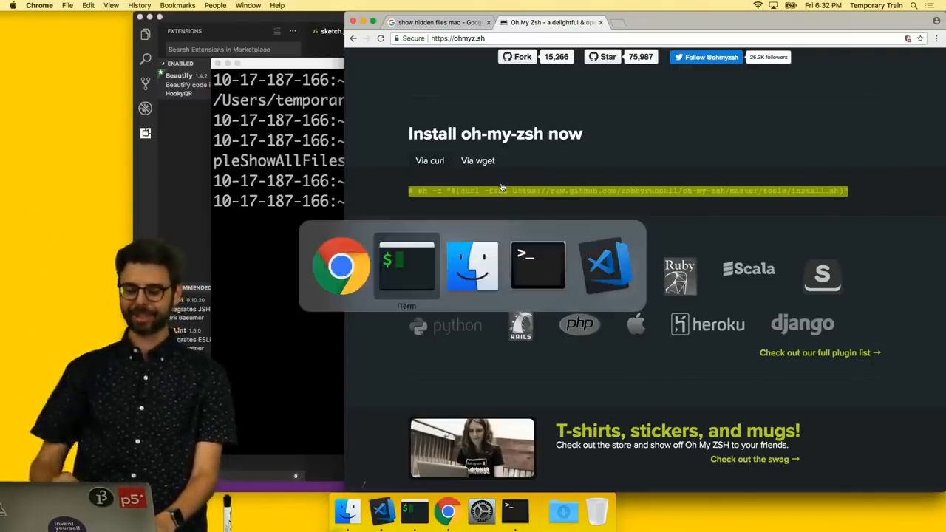
# Run the Oh My Zsh install, fix the stray '$', retry with wget which fails as not found.
pyautogui.click(407, 264)
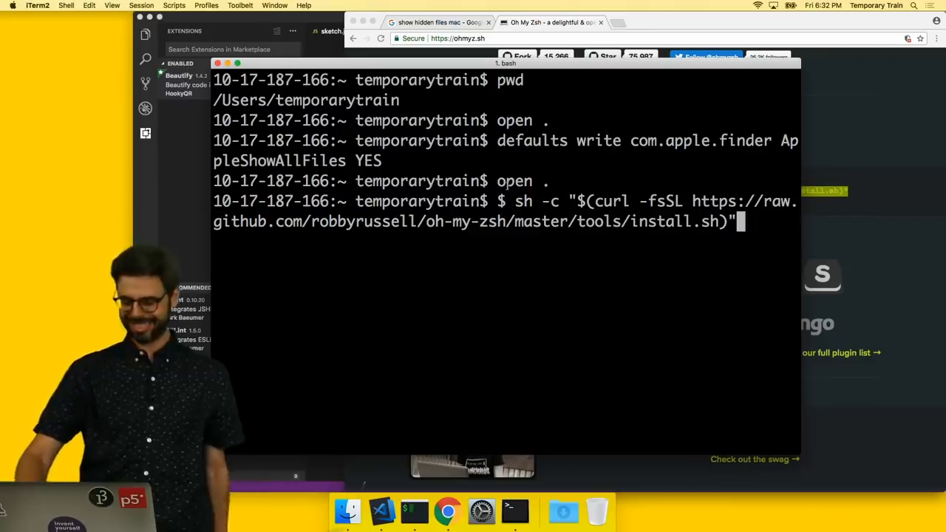
pyautogui.press('Return')
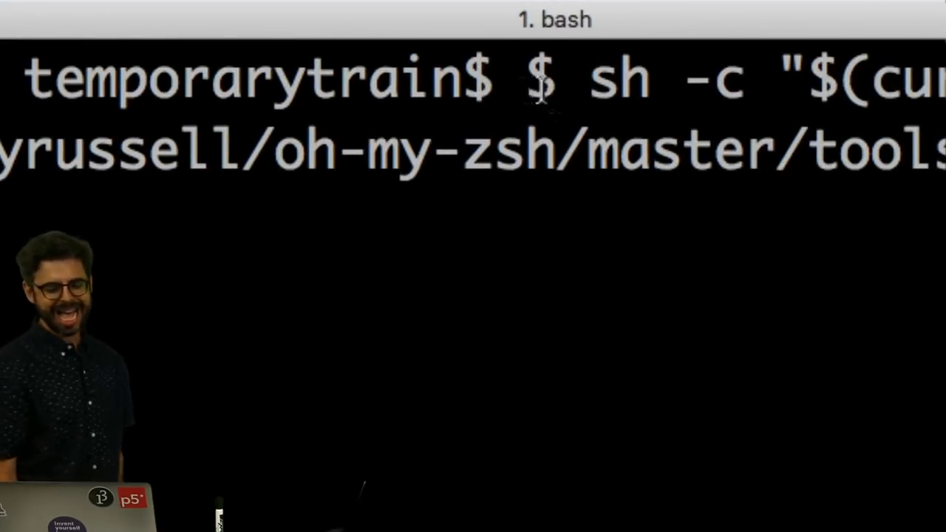
pyautogui.doubleClick(542, 82)
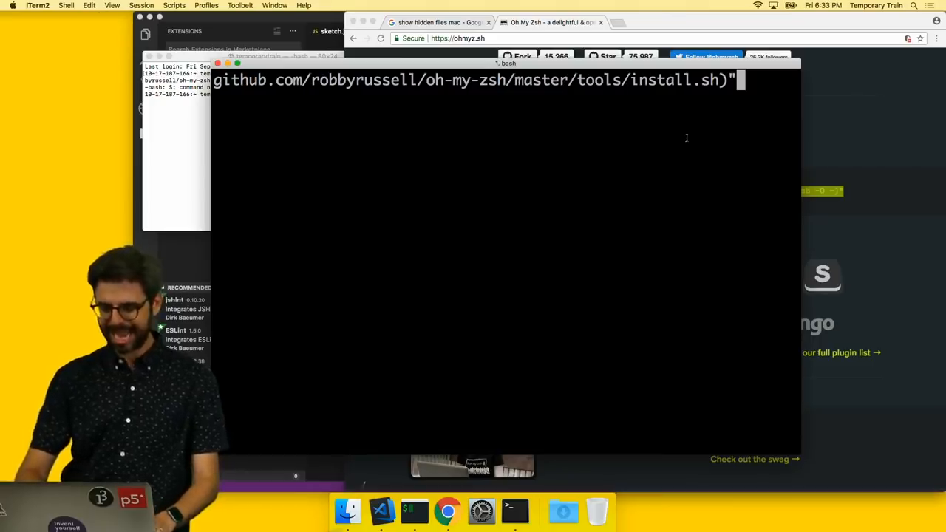
pyautogui.press('Return')
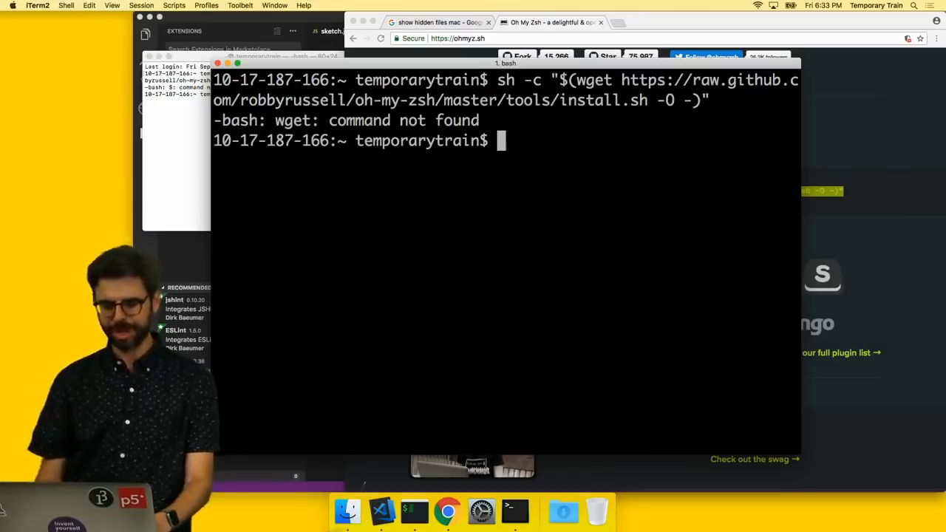
pyautogui.press('Cmd+Tab')
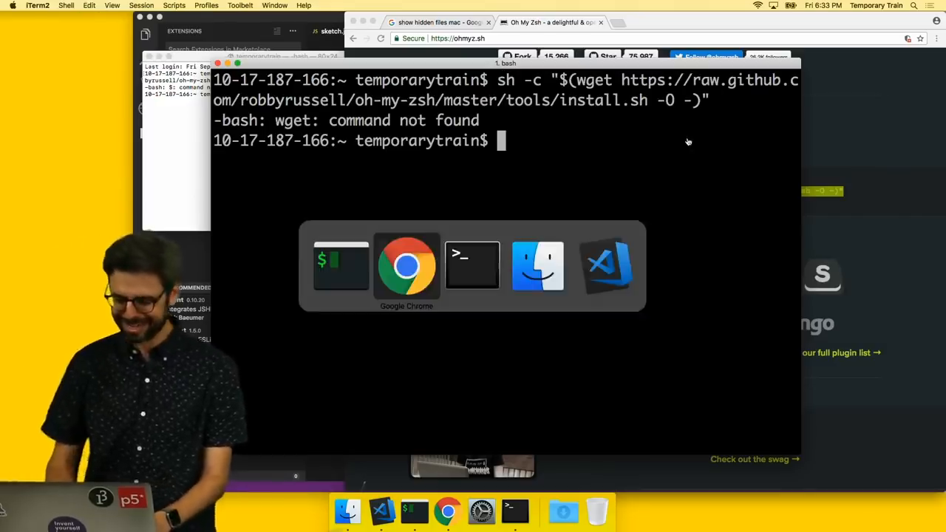
# Switch the ohmyz.sh install instructions to 'Via curl' and copy the curl command.
pyautogui.click(407, 265)
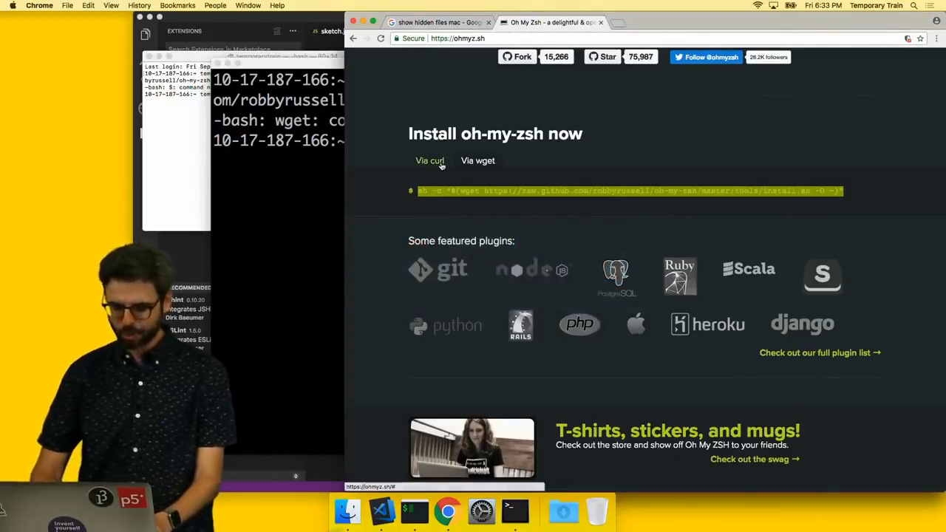
pyautogui.click(430, 160)
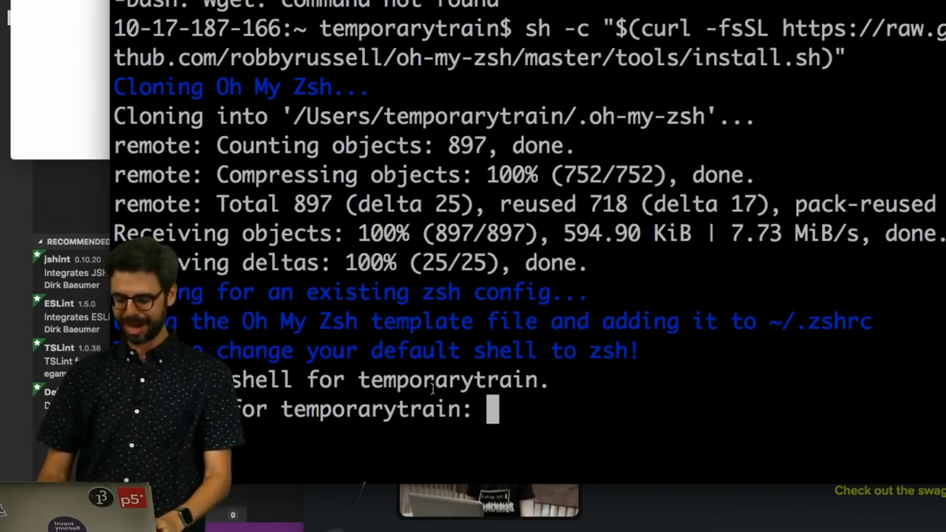
# Submit the password at the chsh prompt so the default shell becomes zsh.
pyautogui.press('Return')
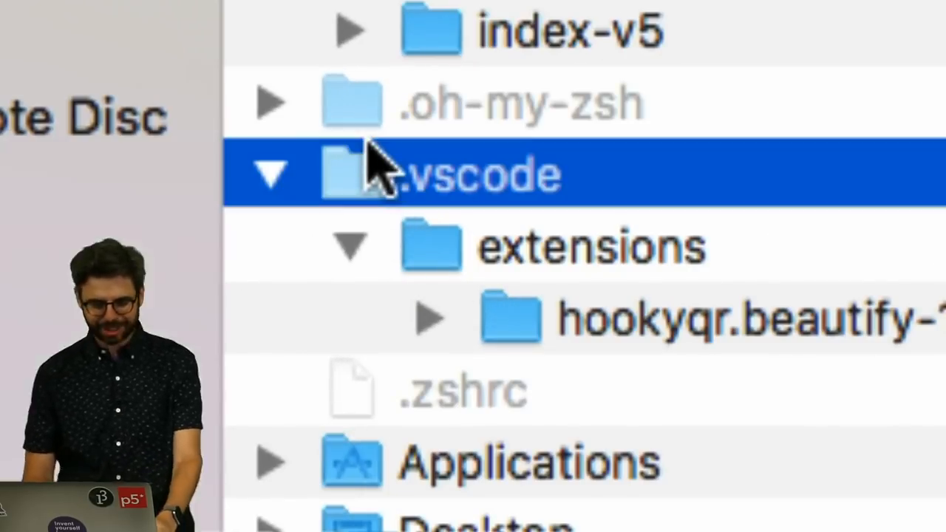
# Select the newly created .oh-my-zsh folder listed beside .zshrc in the home folder.
pyautogui.click(521, 103)
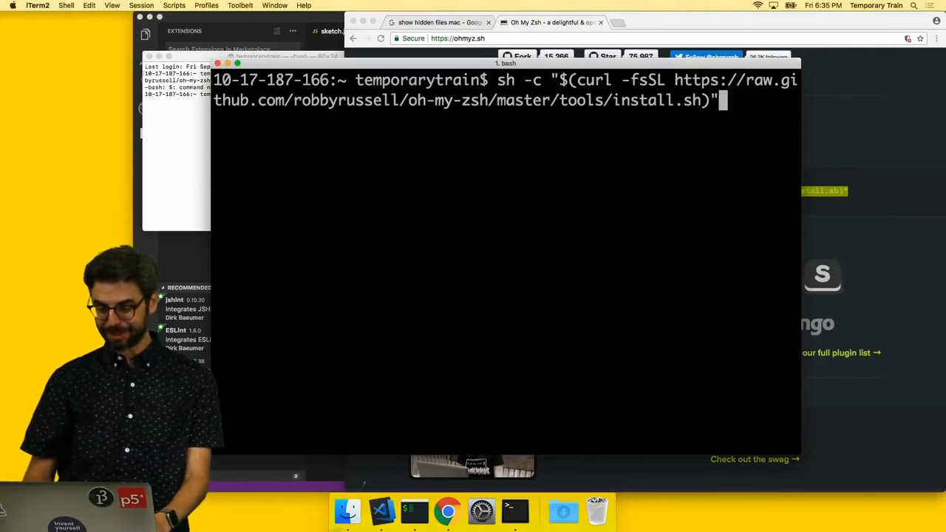
# Quit iTerm2 so the next session starts with zsh.
pyautogui.press('Return')
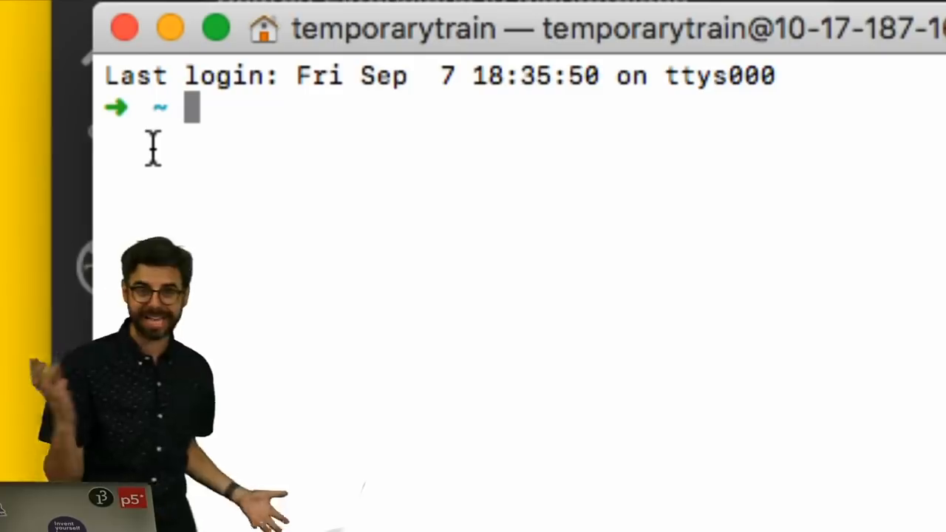
pyautogui.moveTo(124, 29)
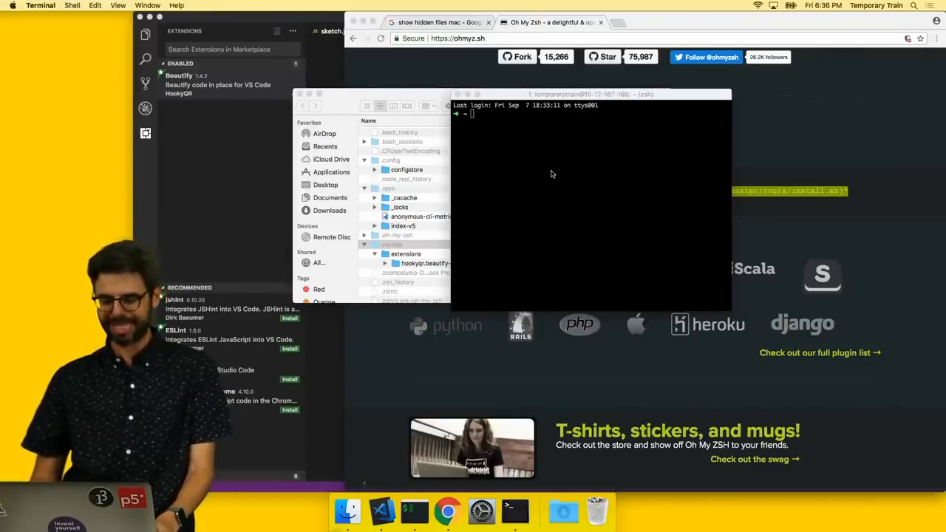
# Leave the new Oh My Zsh arrow prompt and switch over to Chrome.
pyautogui.press('cmd+tab')
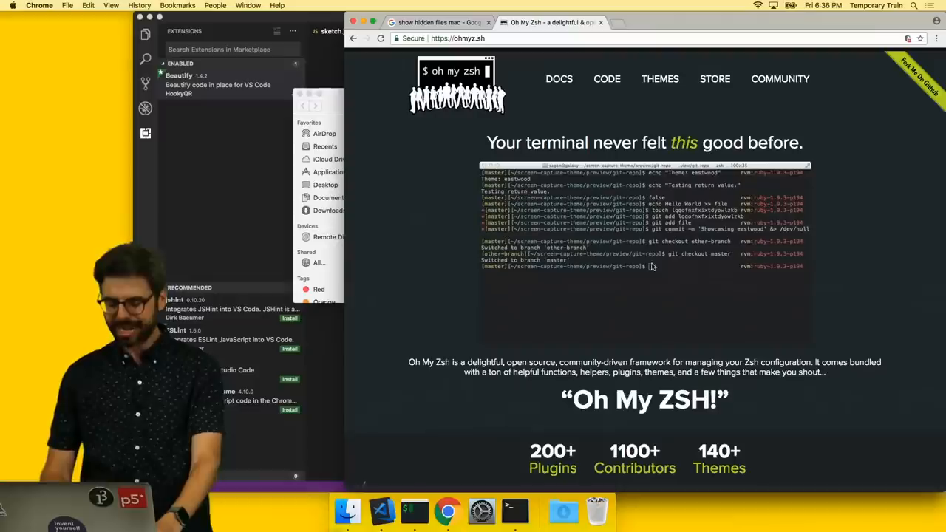
# Scroll down the Oh My Zsh homepage to look it over.
pyautogui.scroll(-3)
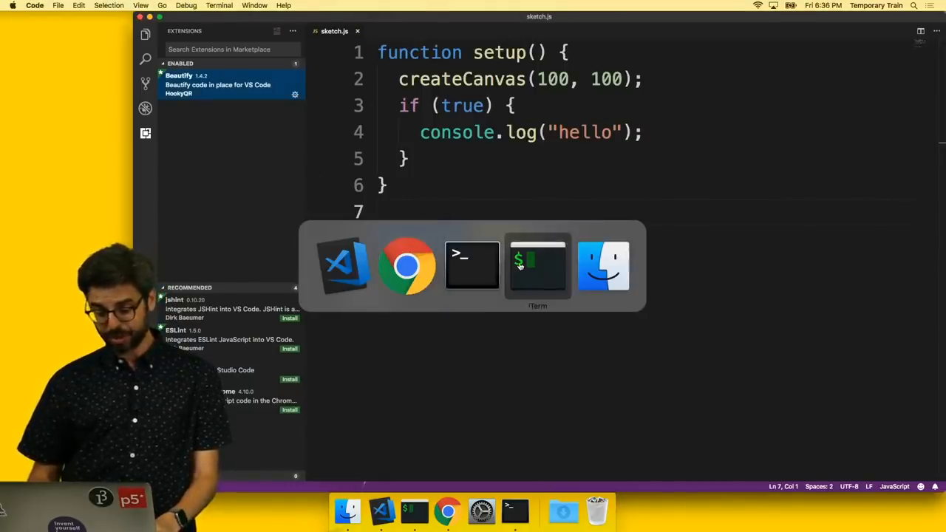
# Enlarge the default profile's font via Preferences > Profiles > Text > Change Font.
pyautogui.click(538, 264)
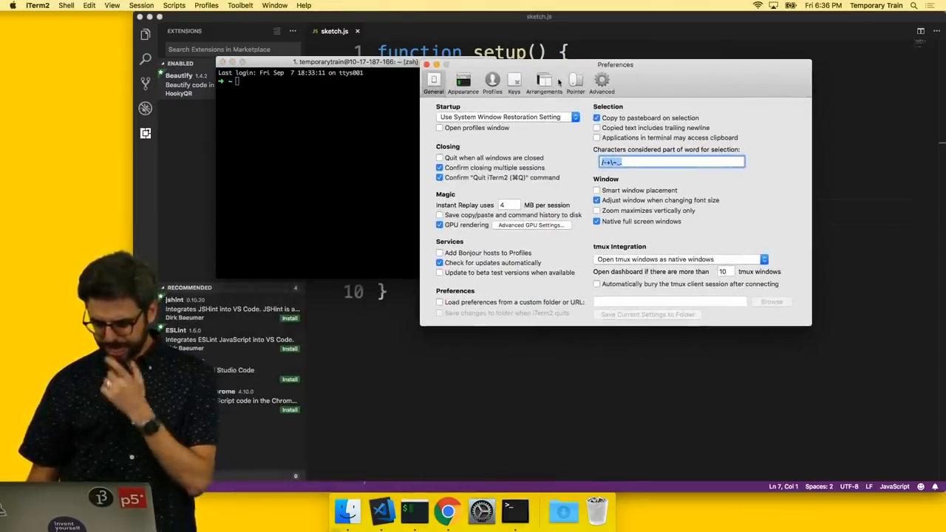
pyautogui.click(492, 80)
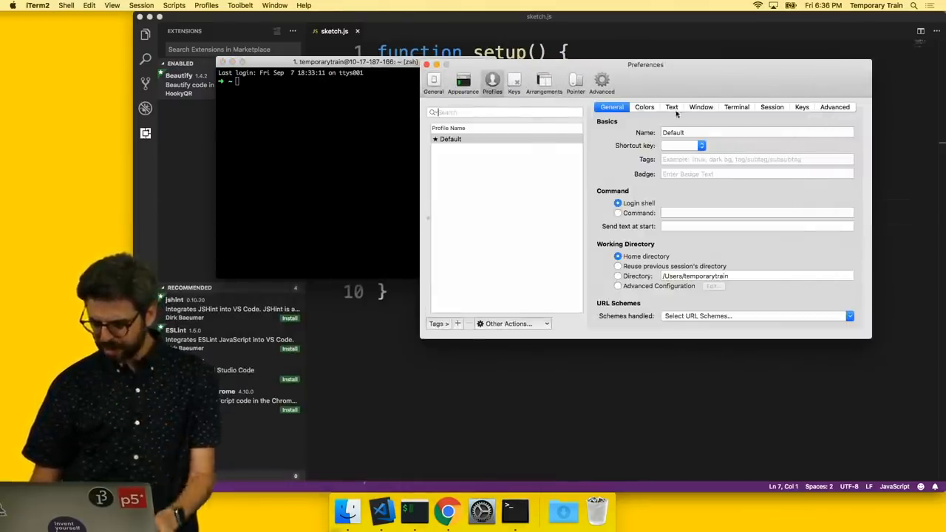
pyautogui.click(671, 106)
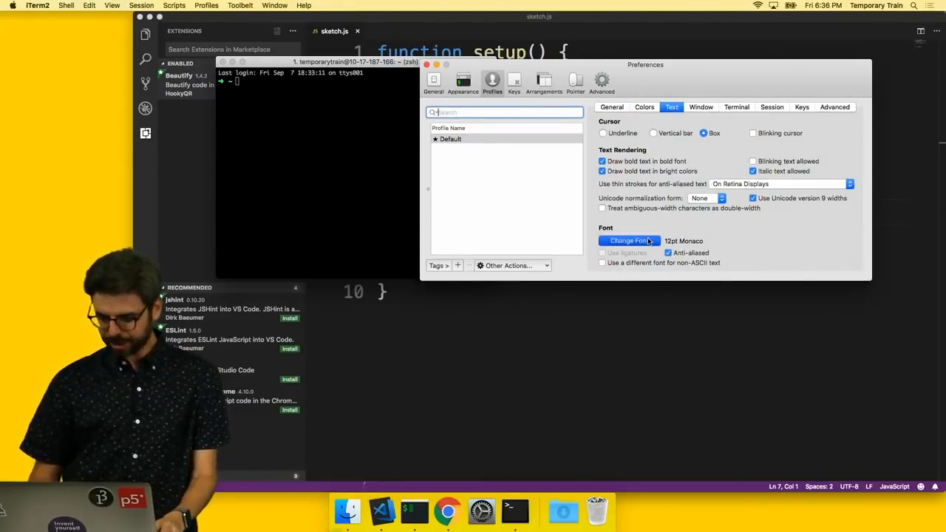
pyautogui.click(628, 240)
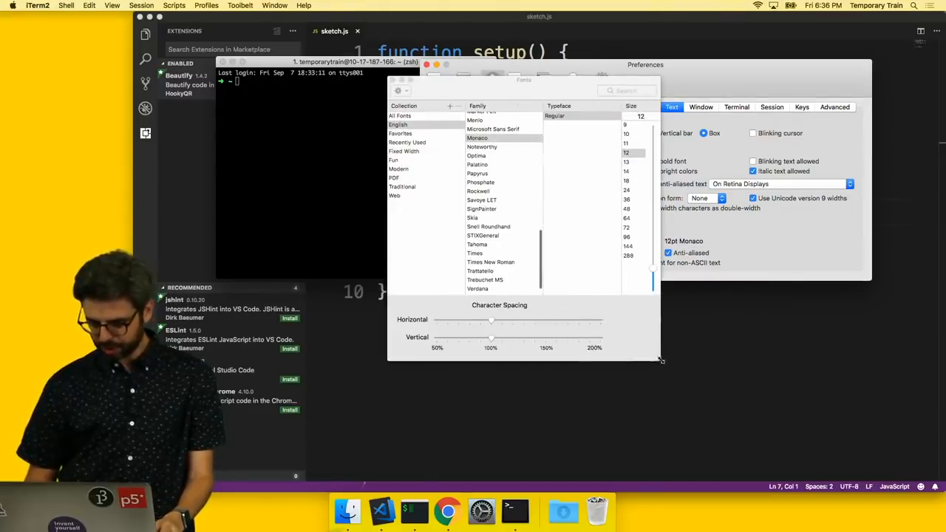
pyautogui.click(624, 200)
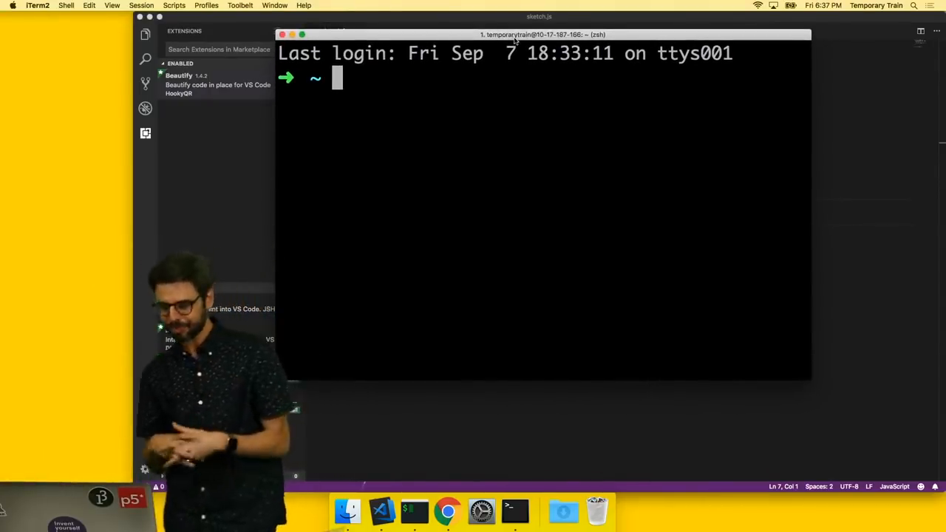
# Run pwd, cd into Desktop, and run code sketch.js to open it in the editor.
pyautogui.write('pwd')
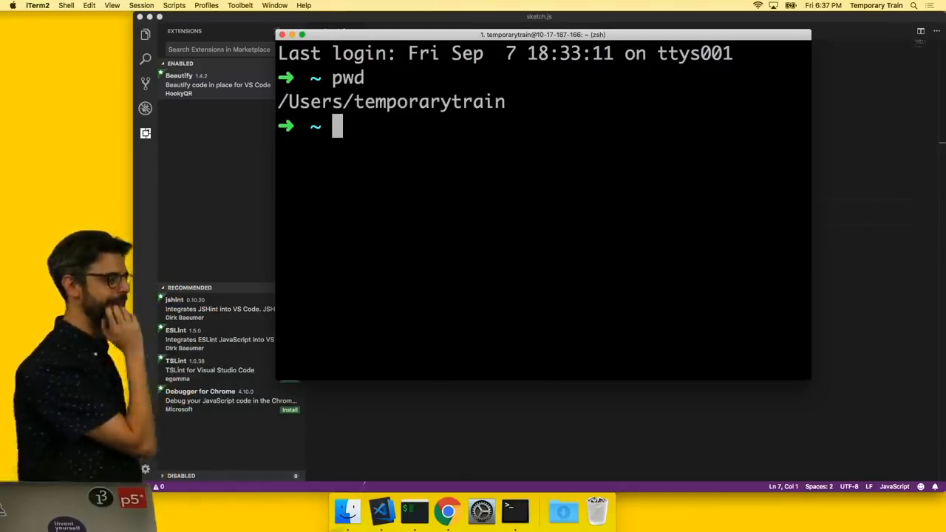
pyautogui.write('cd')
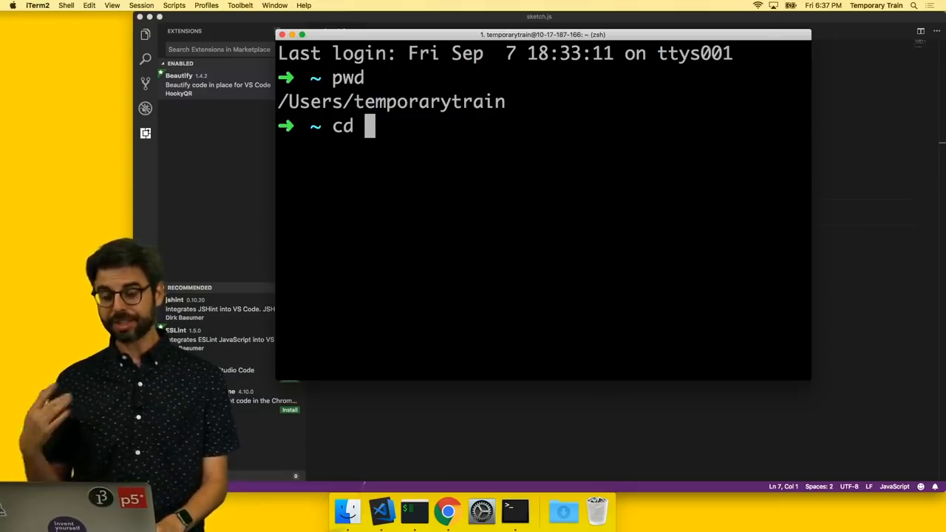
pyautogui.press('Tab')
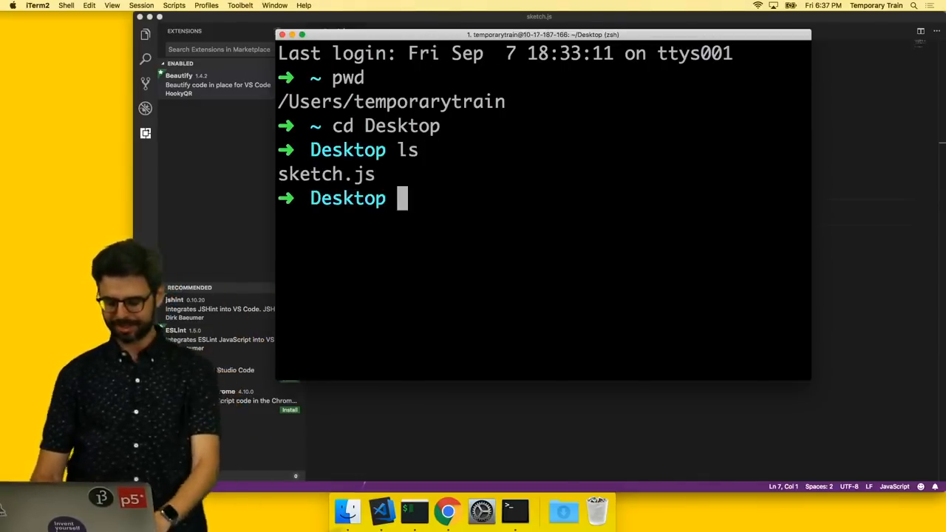
pyautogui.write('code sk')
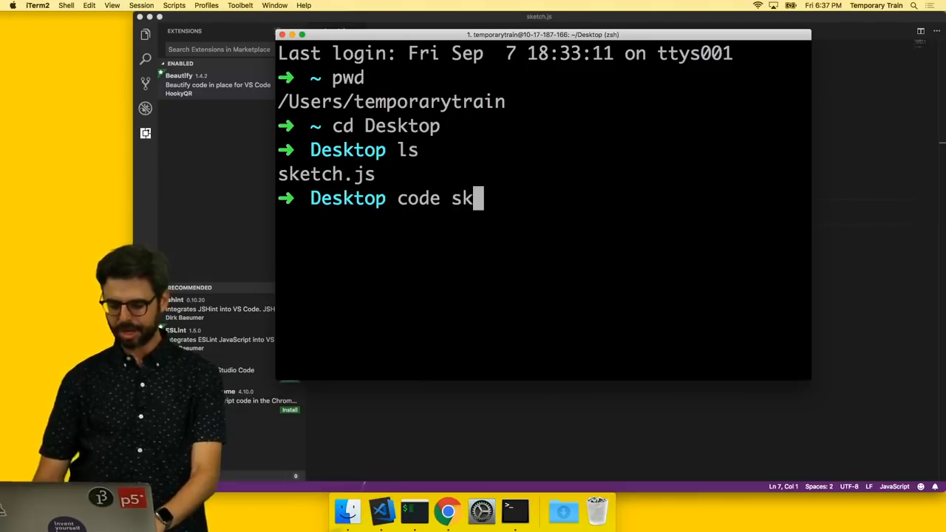
pyautogui.write('etch.js')
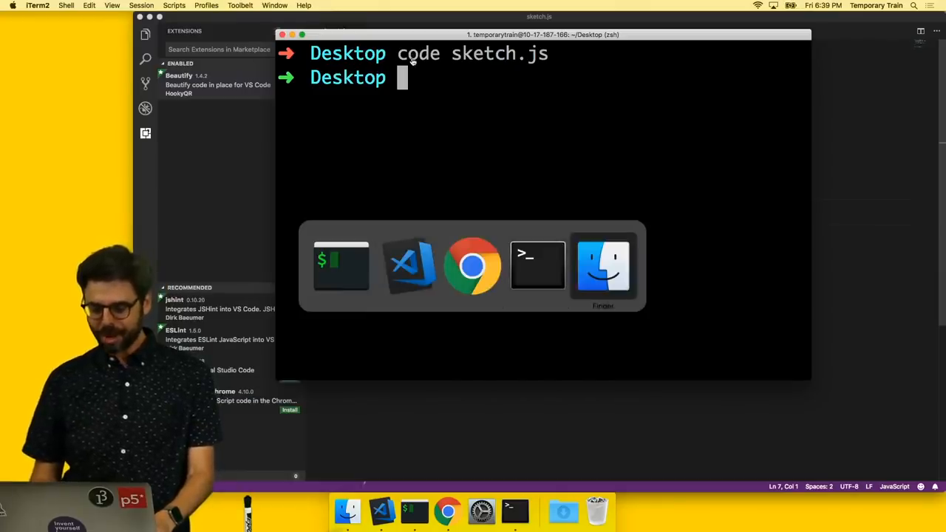
pyautogui.click(602, 264)
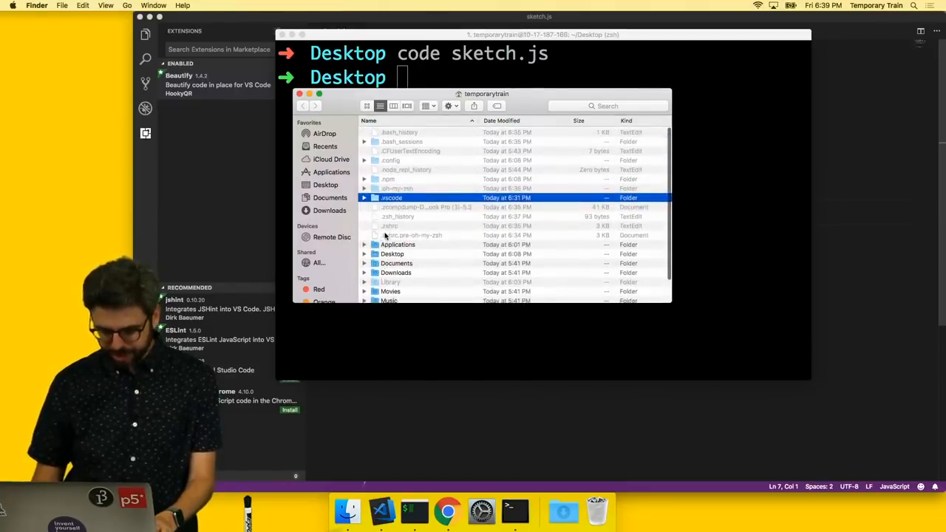
pyautogui.press('Cmd+Tab')
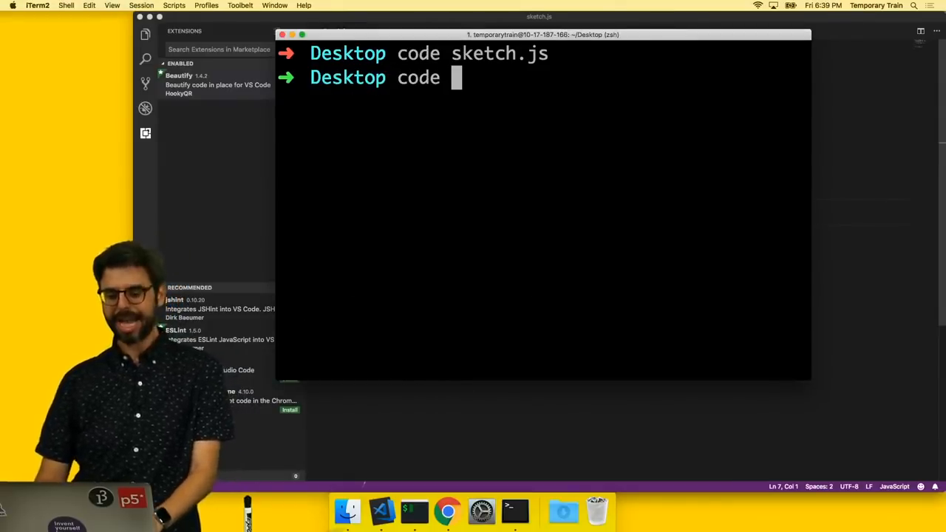
# Run code ~/.zshrc with Tab completion to open the config file in the editor.
pyautogui.write('~')
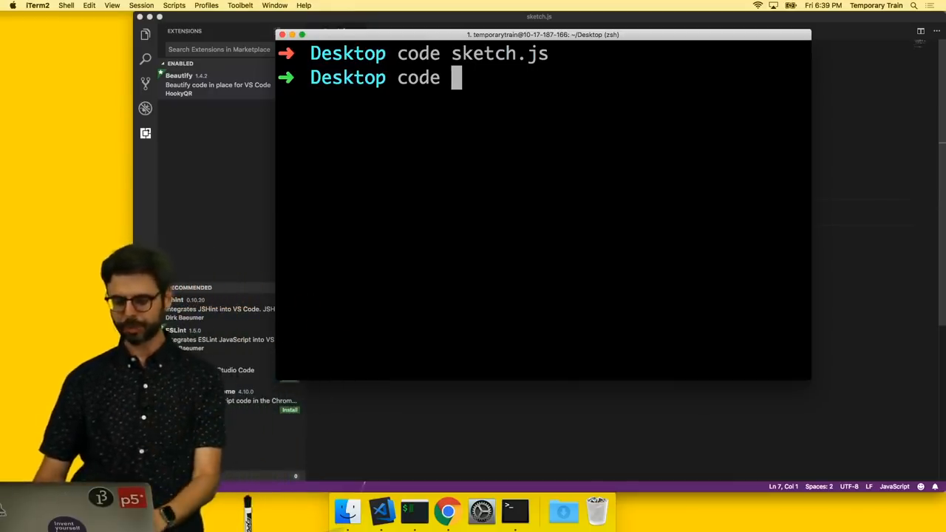
pyautogui.write('/Users/te')
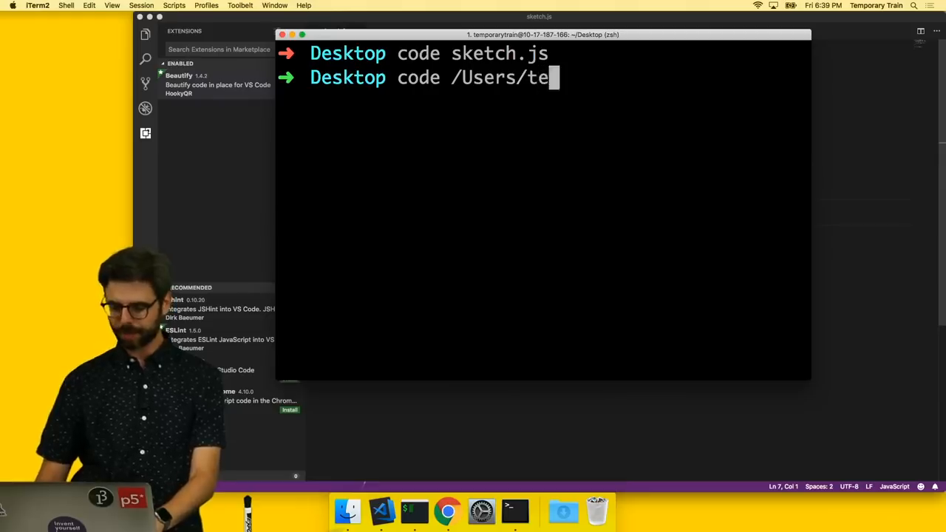
pyautogui.write('m')
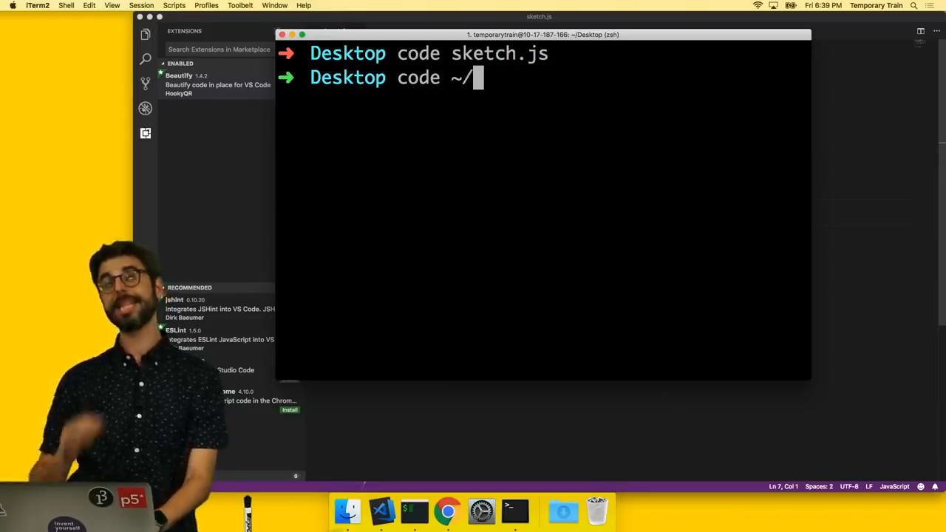
pyautogui.write('.z')
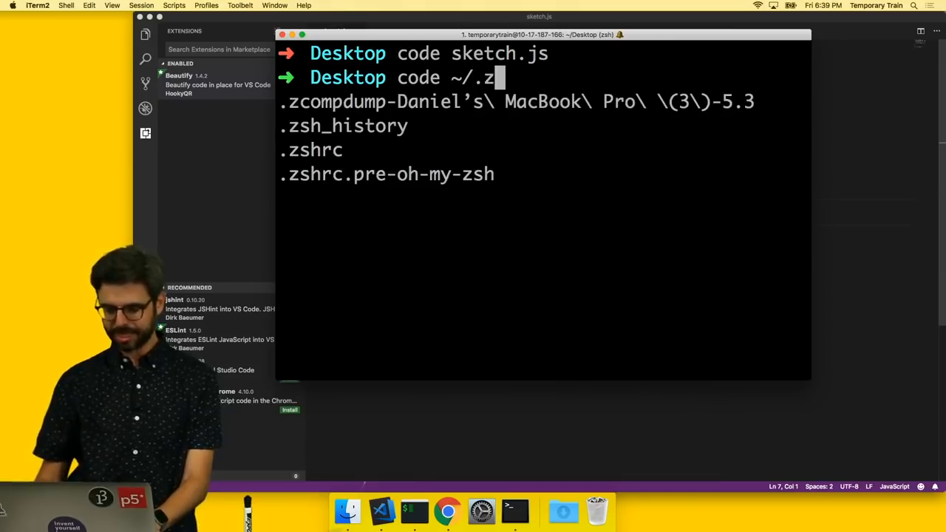
pyautogui.write('hrc')
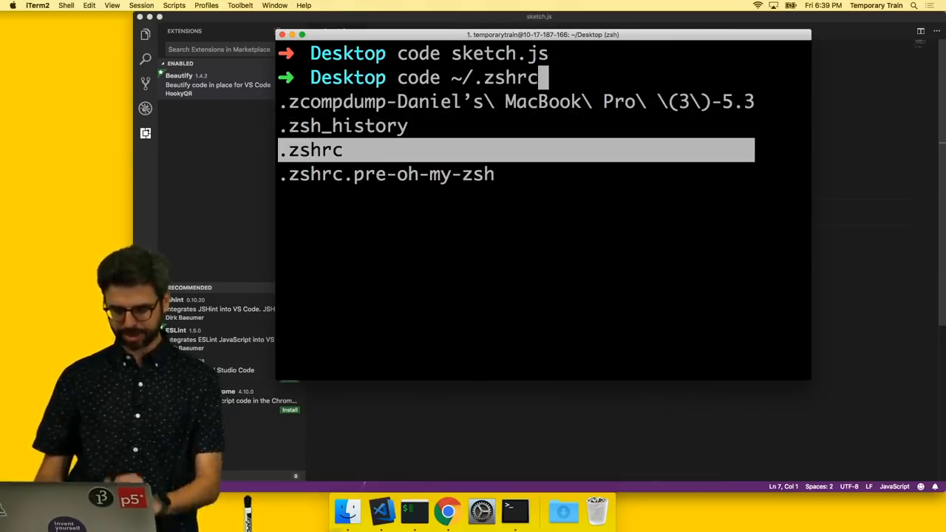
pyautogui.press('enter')
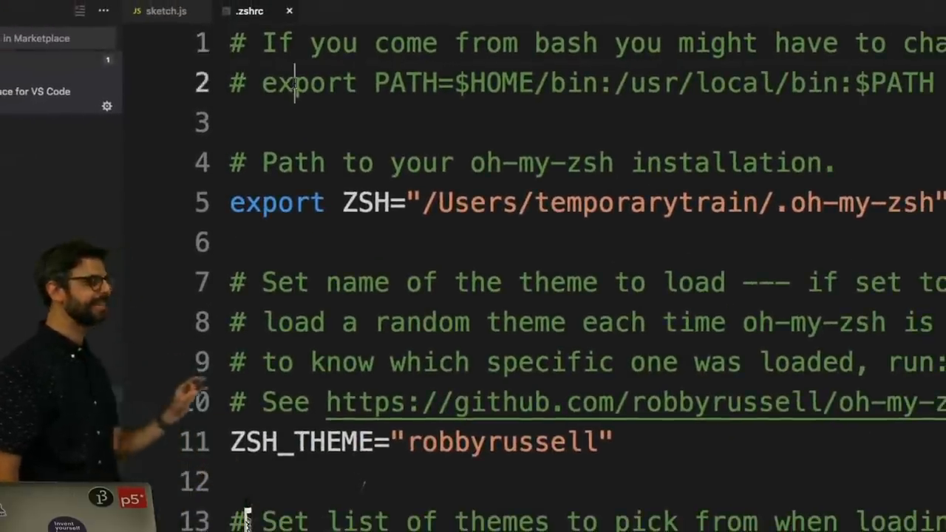
# Rewrite line 2 as the uncommented export PATH=$HOME/bin:/usr/local/bin:$PATH.
pyautogui.doubleClick(406, 82)
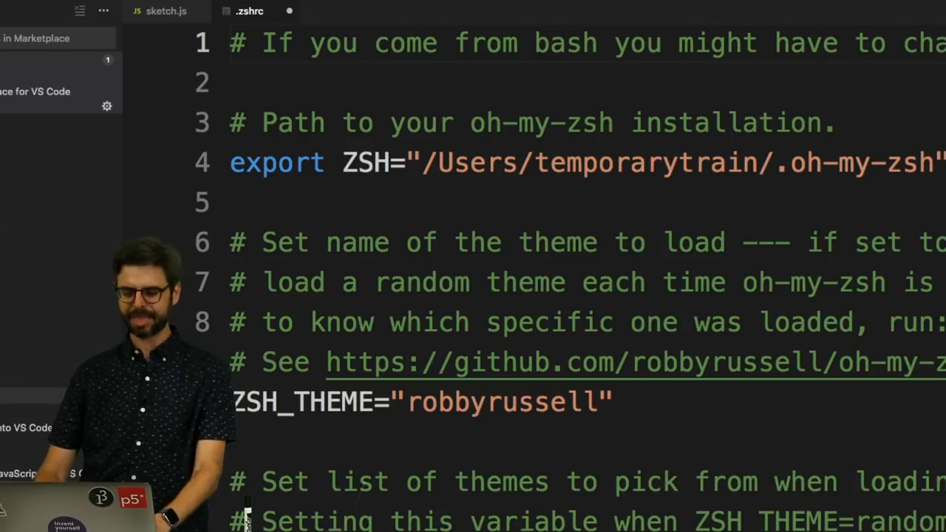
pyautogui.write('export PATH=$HOME/bin:/usr/local/bin:$PATH')
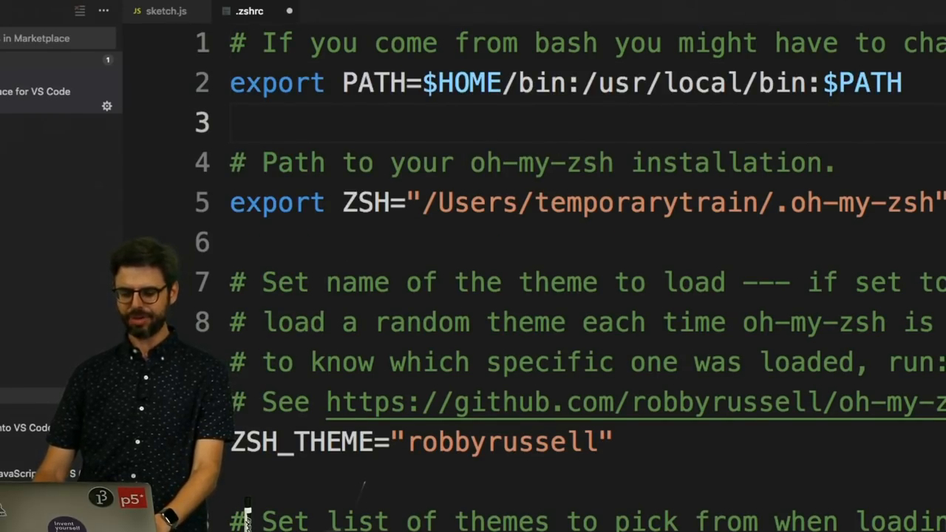
# Add a trial export PATH=/$HOME/anaconda/python/bin:$PATH line, then select it for removal.
pyautogui.write('export')
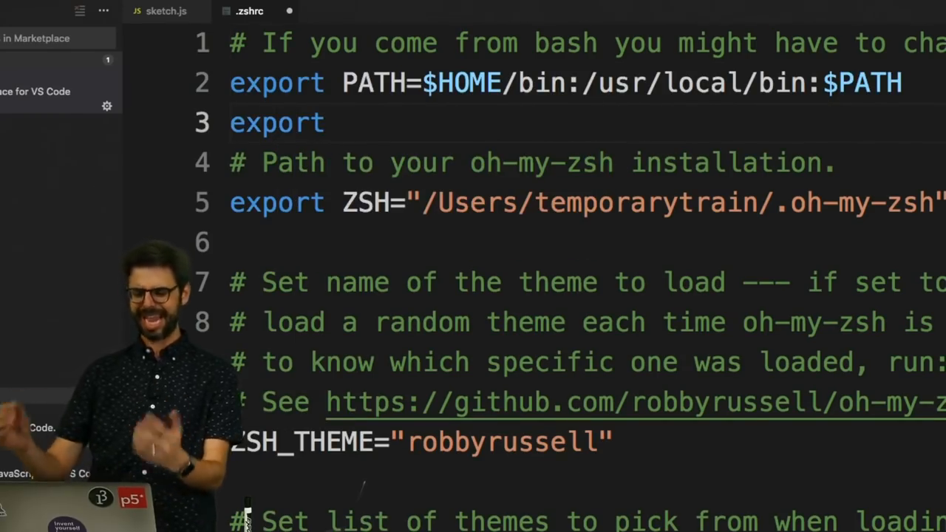
pyautogui.write('PATH=/')
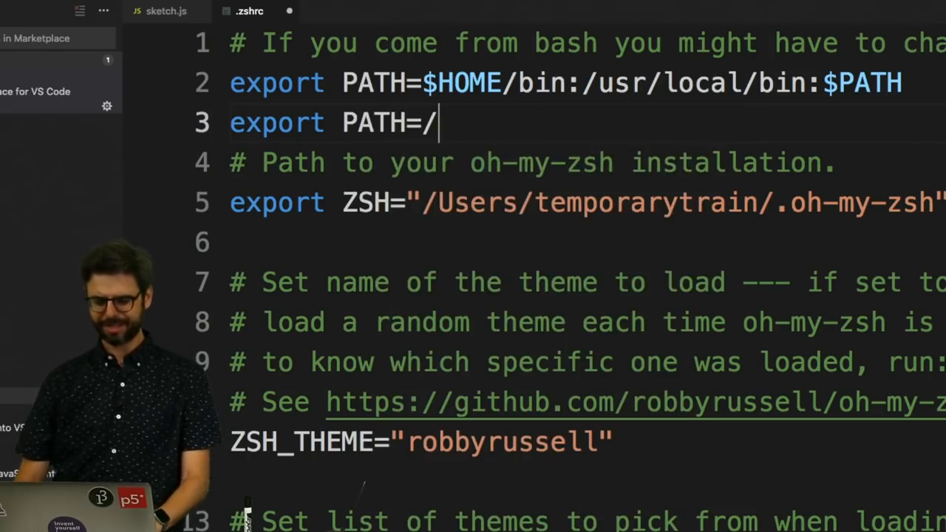
pyautogui.write('$HOME')
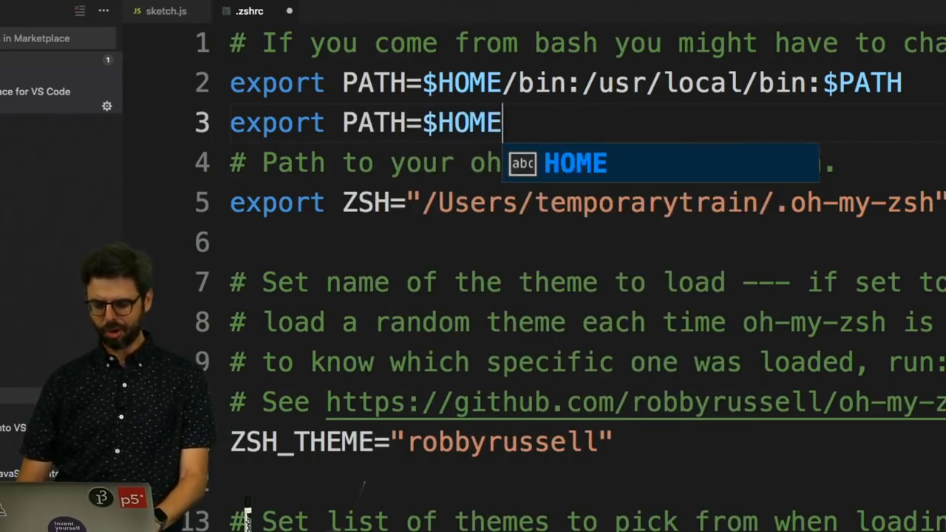
pyautogui.write('/ana')
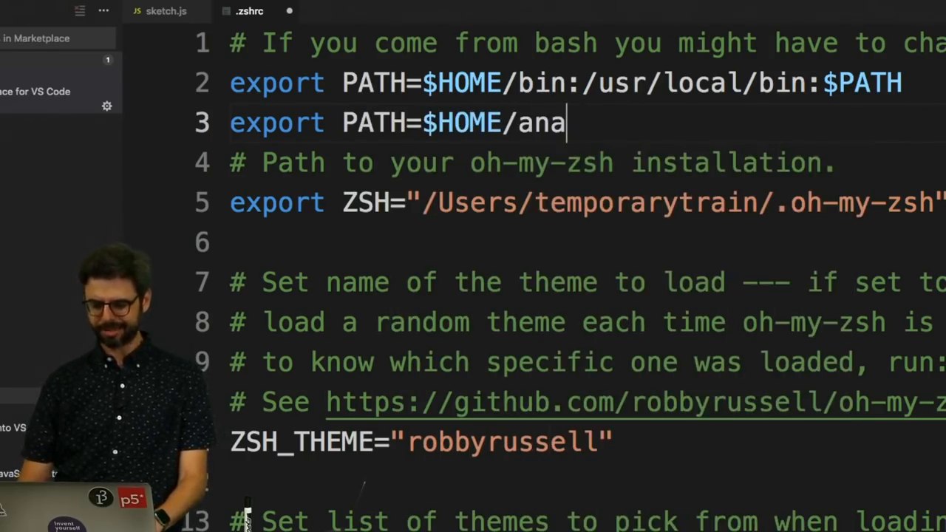
pyautogui.write('conda/python')
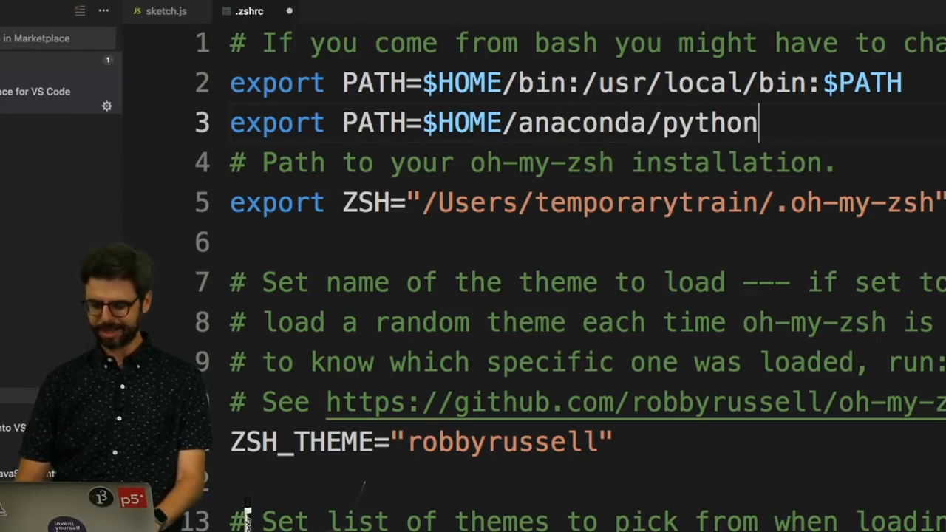
pyautogui.write('/bin:$')
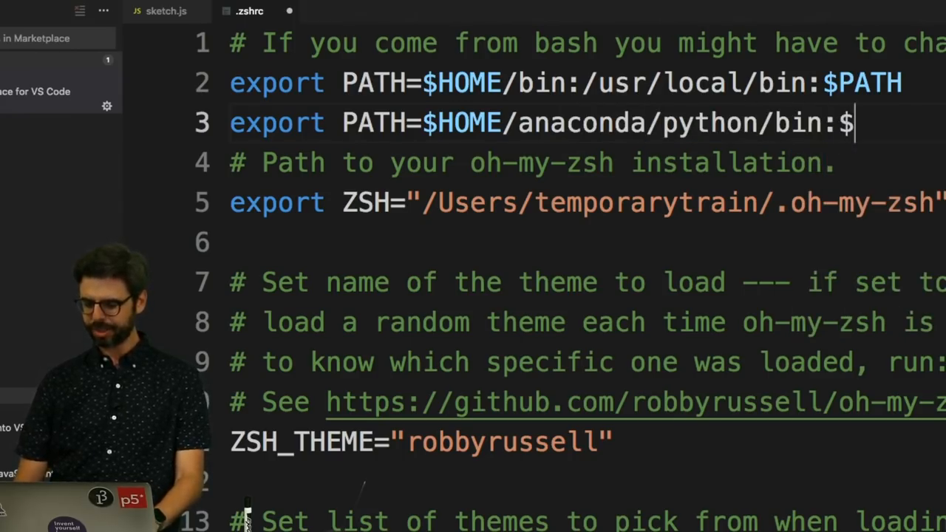
pyautogui.write('PATH')
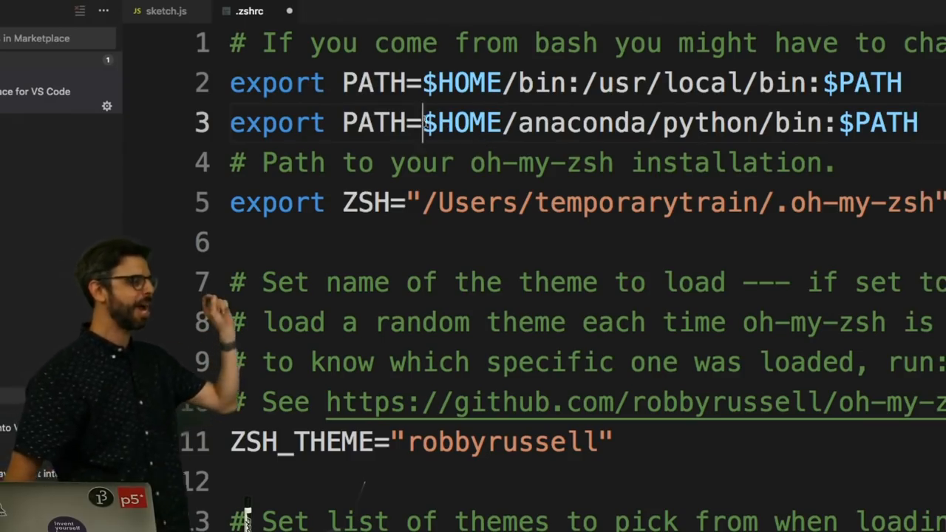
pyautogui.moveTo(425, 122); pyautogui.dragTo(795, 123)
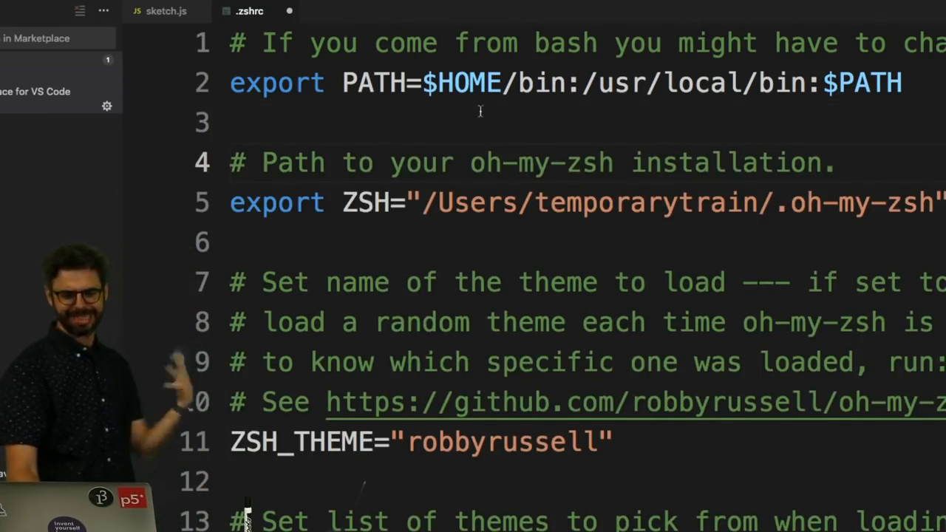
pyautogui.moveTo(524, 87)
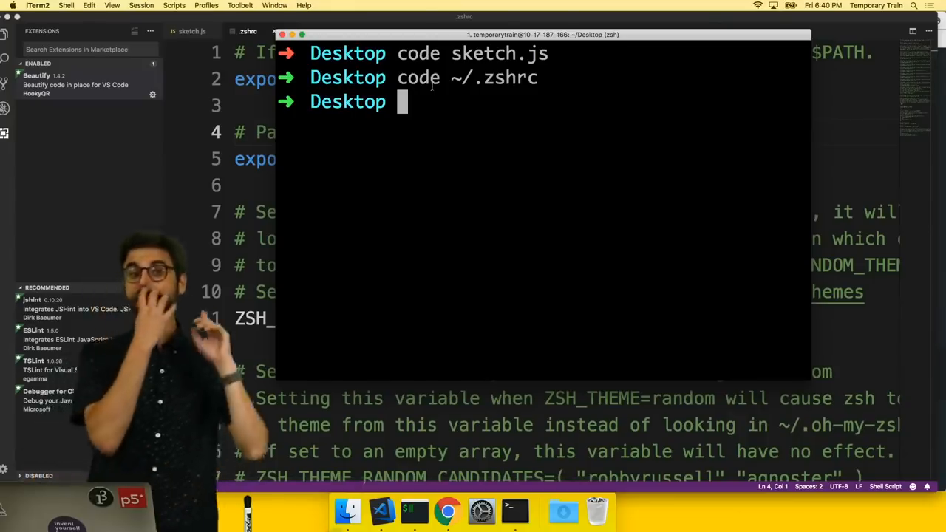
# Print the current PATH with echo $PATH, then reload the config with source ~/.zshrc.
pyautogui.write('echo $PATH')
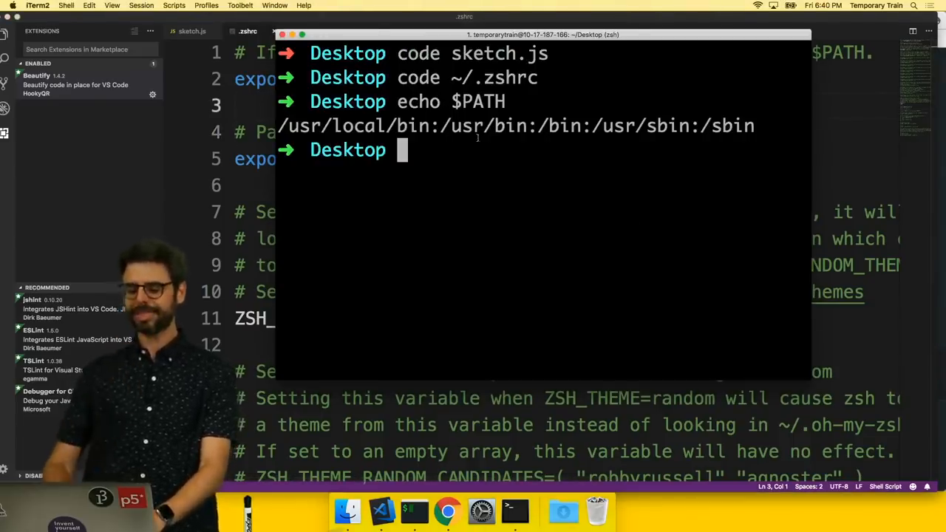
pyautogui.write('source ~')
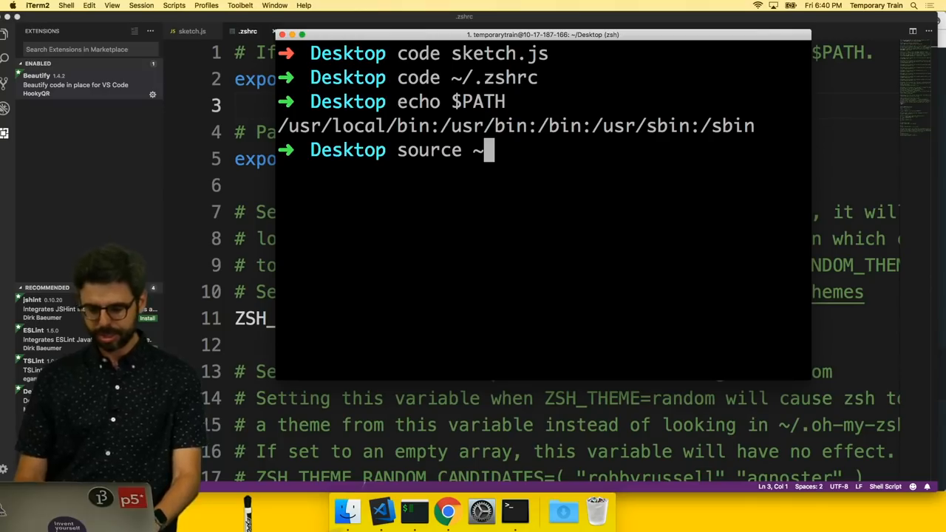
pyautogui.write('/.zsh')
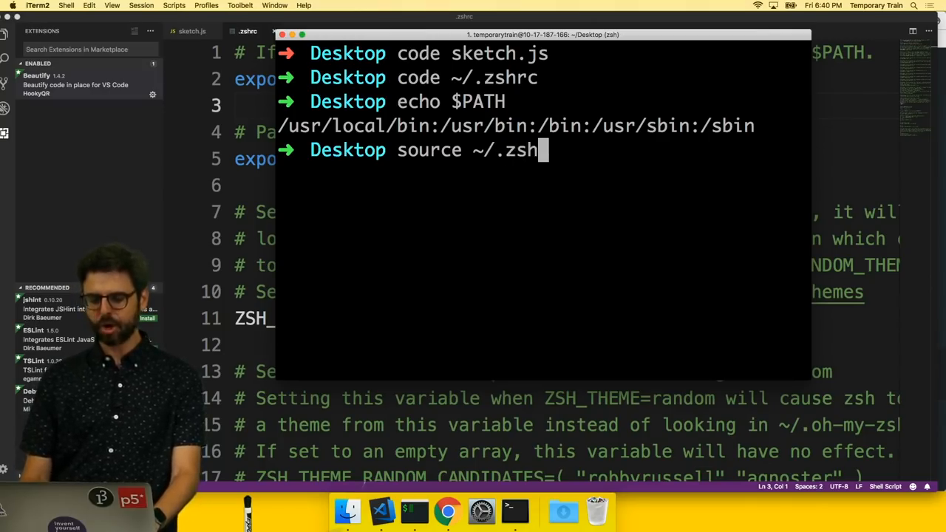
pyautogui.press('Enter')
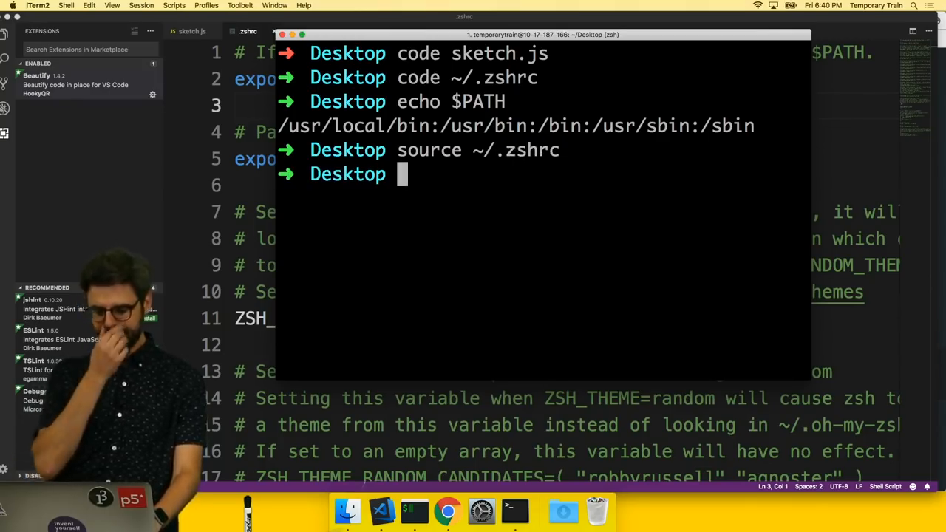